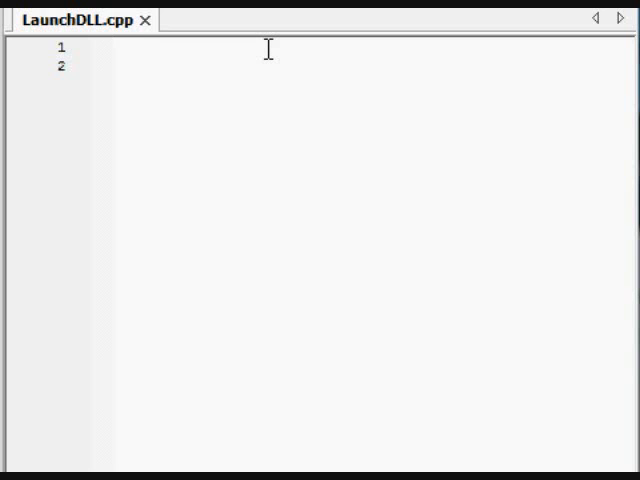
- Write #include <iostream>, #include <windows.h> and using namespace std; at the top of LaunchDLL.cpp
{"action": "left_click", "coordinate": [118, 48]}
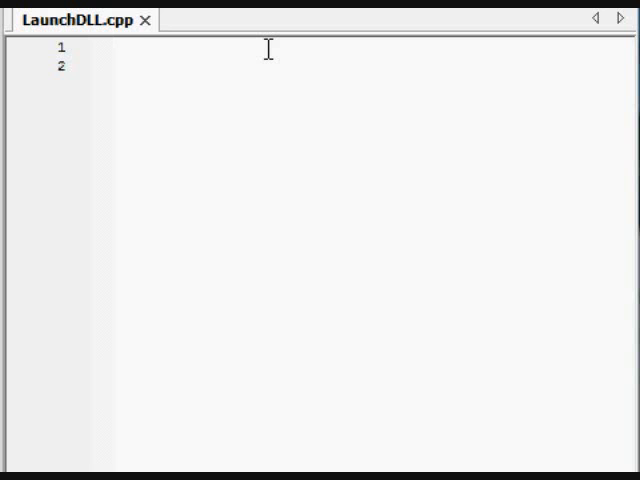
{"action": "left_click", "coordinate": [118, 48]}
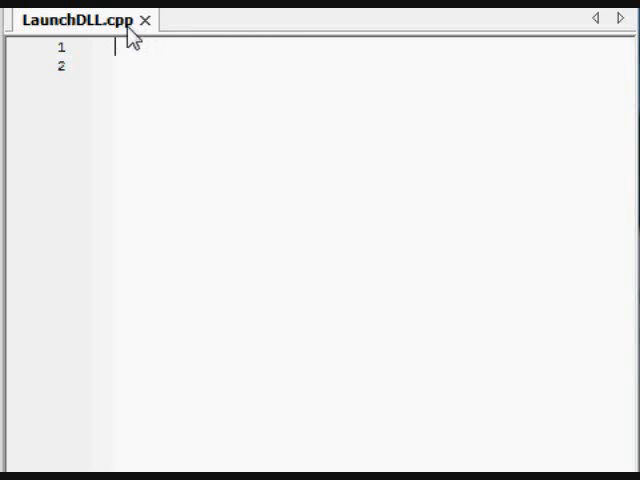
{"action": "mouse_move", "coordinate": [120, 32]}
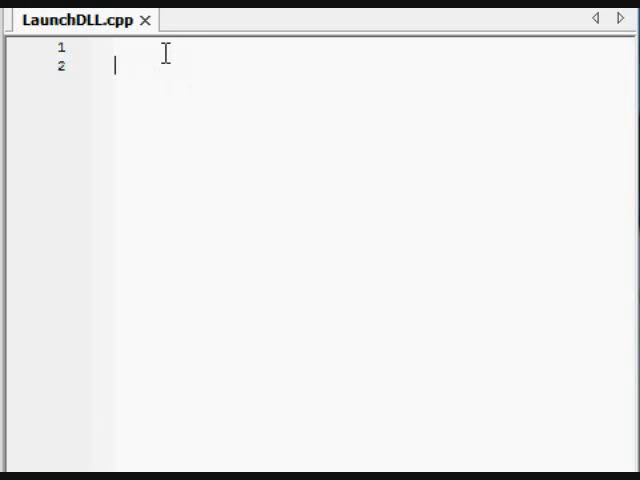
{"action": "type", "text": "#"}
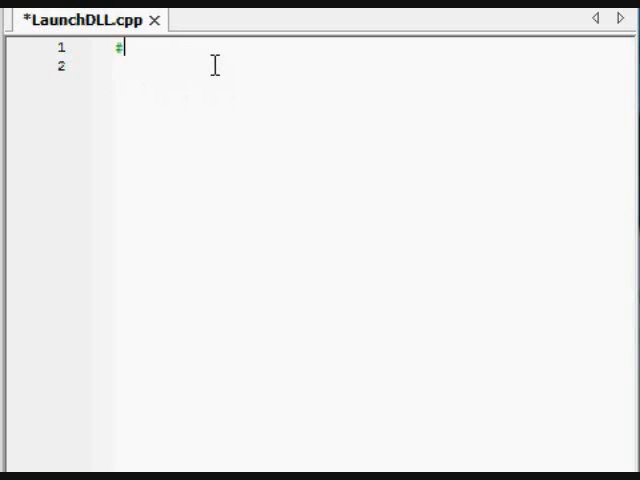
{"action": "type", "text": "include <iostream"}
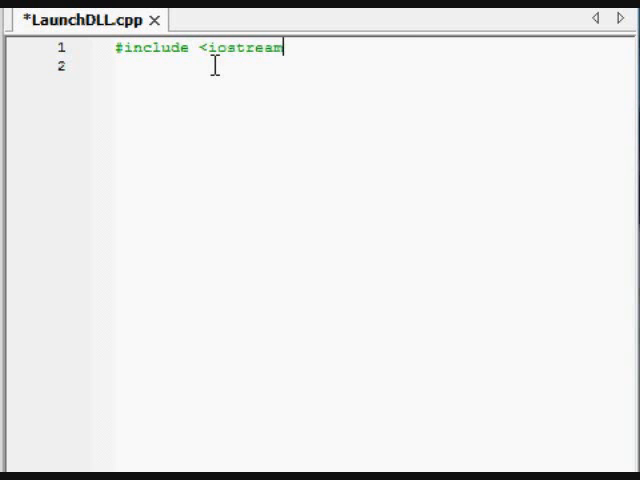
{"action": "type", "text": ">"}
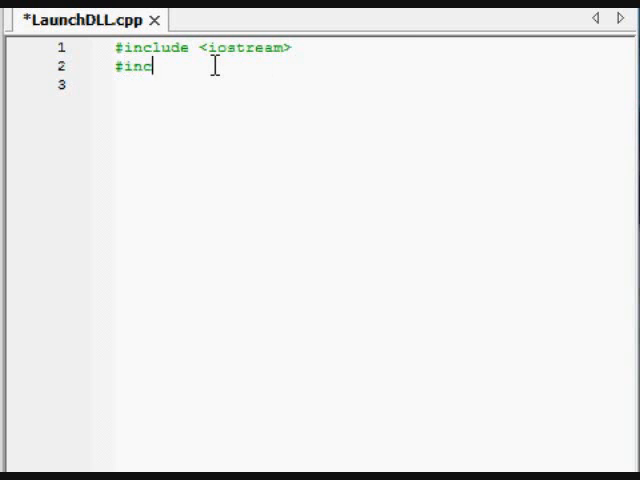
{"action": "type", "text": "lude <windows.h>"}
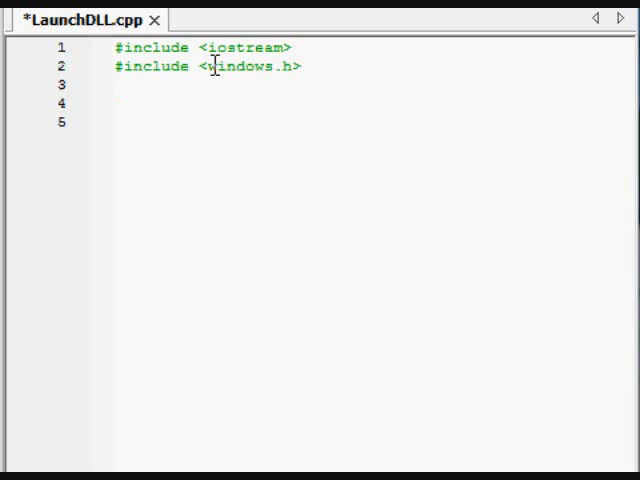
{"action": "type", "text": "using namesap"}
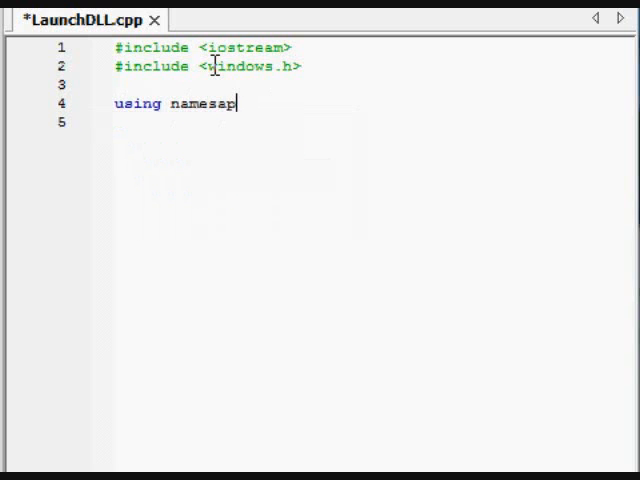
{"action": "type", "text": "ace std;"}
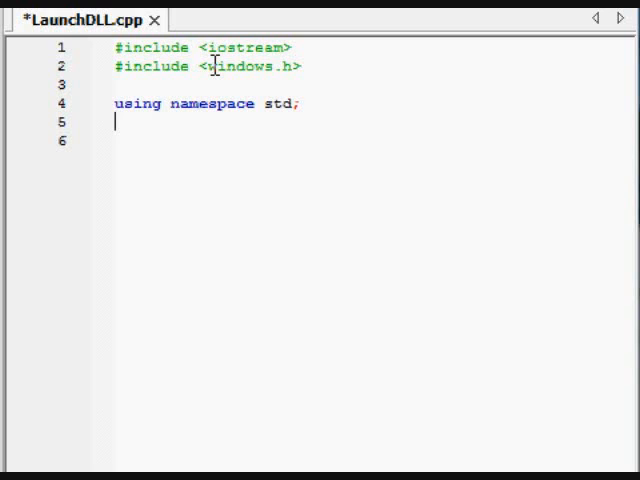
{"action": "key", "text": "Return"}
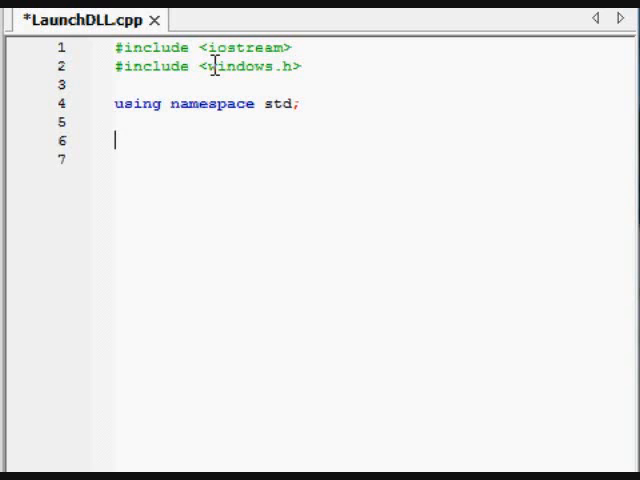
- Add typedef int (*MsgFunction)(int); and move to the blank line below it
{"action": "type", "text": "typedef"}
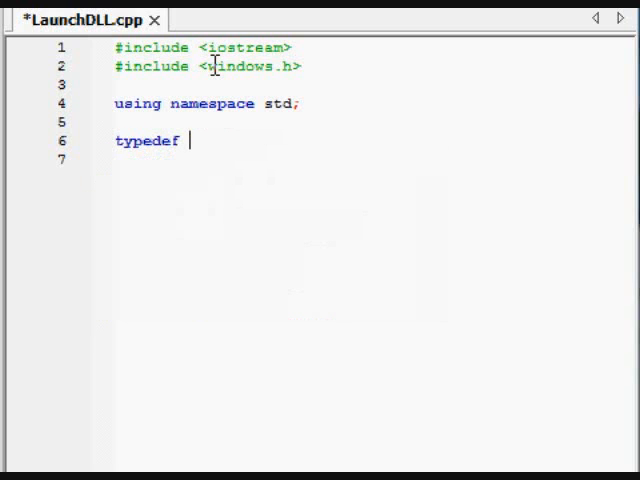
{"action": "type", "text": "int"}
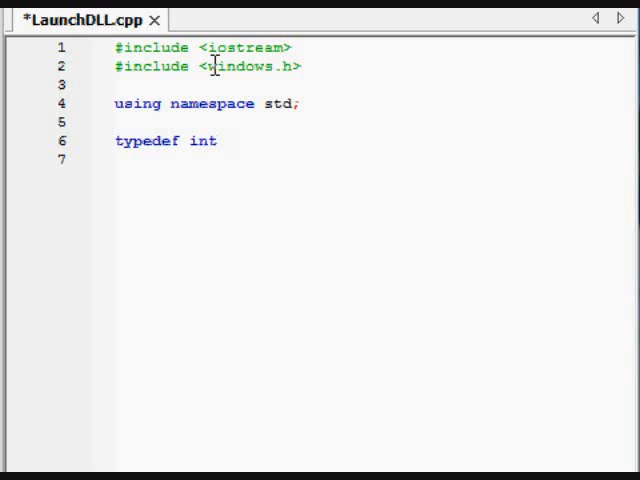
{"action": "type", "text": "(*M"}
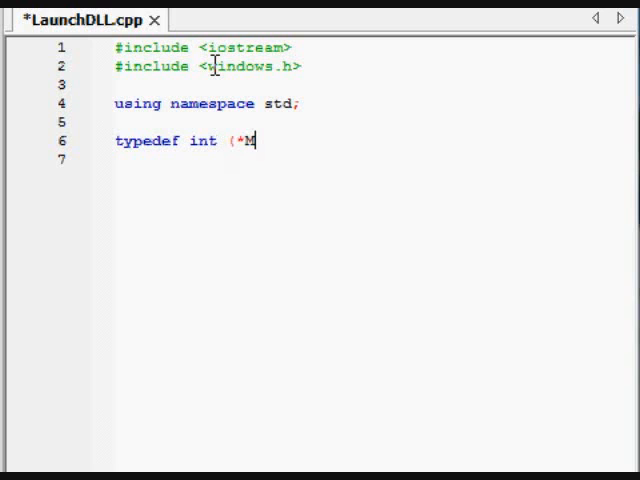
{"action": "type", "text": "sgFunction)"}
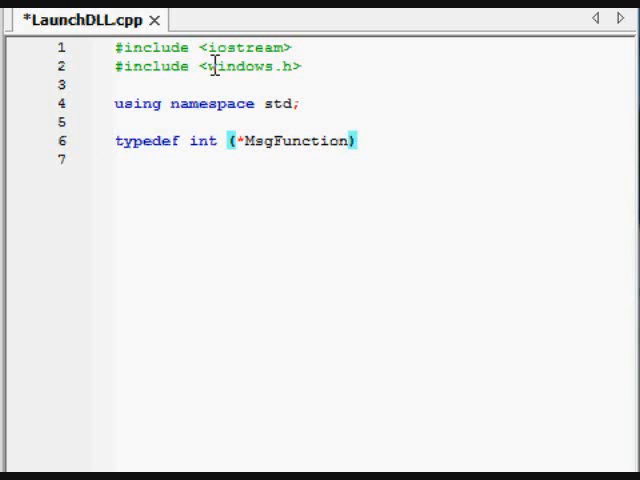
{"action": "type", "text": "(int);"}
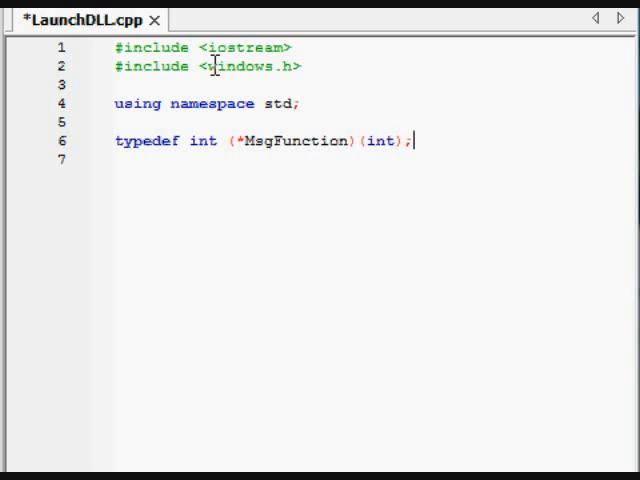
{"action": "key", "text": "Enter"}
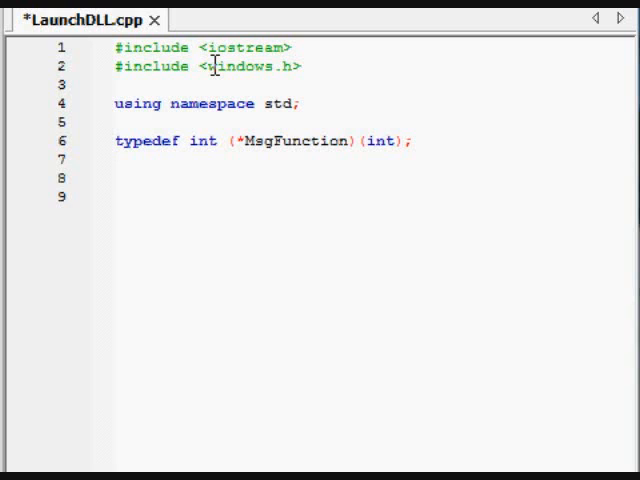
{"action": "left_click", "coordinate": [116, 176]}
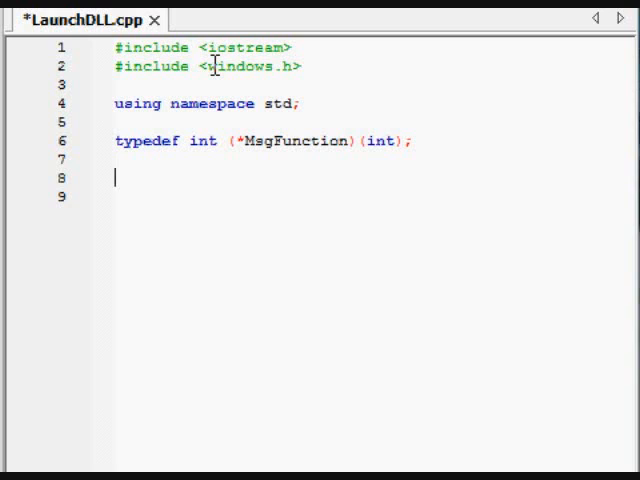
- Declare global HINSTANCE hinstDLL; and begin int main(){
{"action": "type", "text": "HINST"}
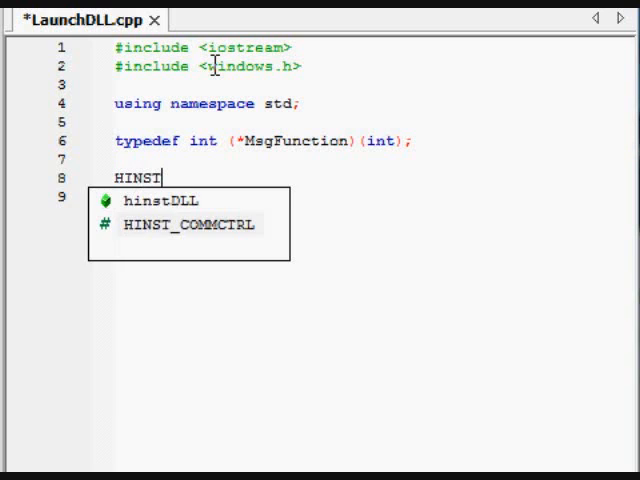
{"action": "type", "text": "ANCE"}
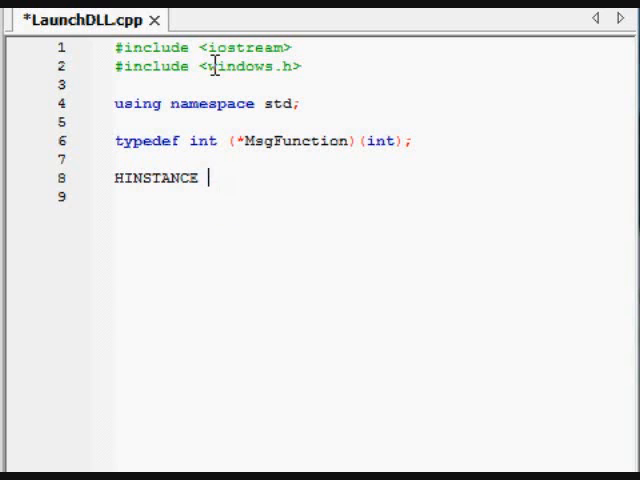
{"action": "type", "text": "hinstDLL;"}
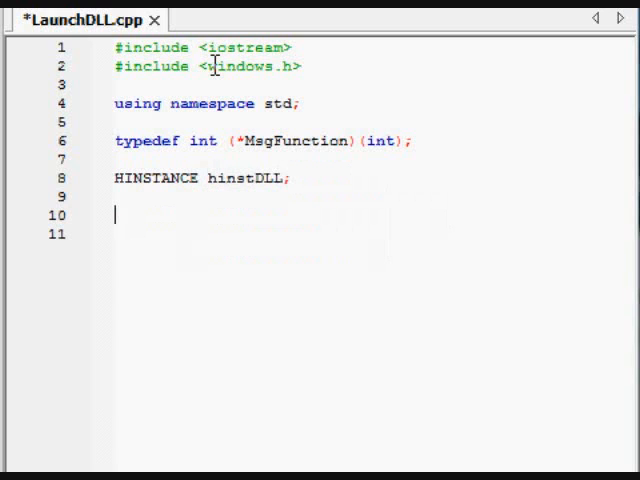
{"action": "type", "text": "int"}
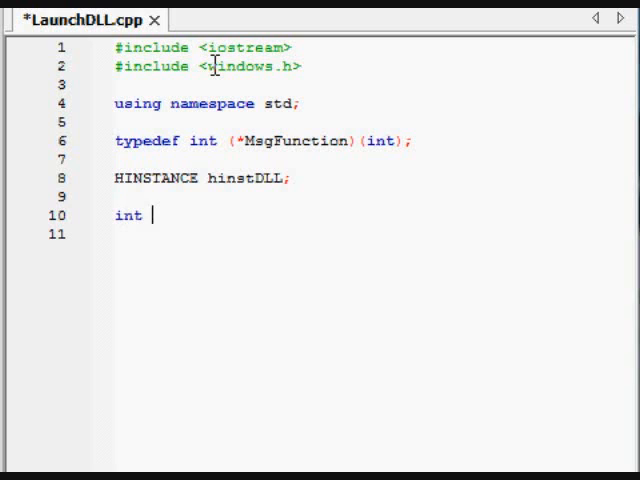
{"action": "type", "text": "main(){"}
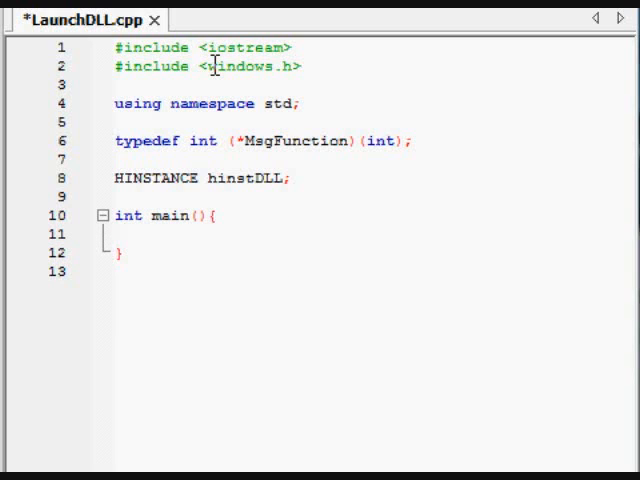
- Inside main, declare MsgFunction MsgBox and select it to add its (0) initialiser
{"action": "type", "text": "M"}
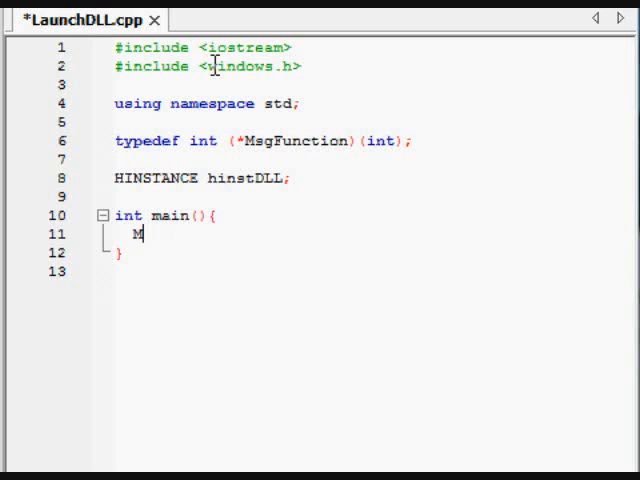
{"action": "type", "text": "sgFunction"}
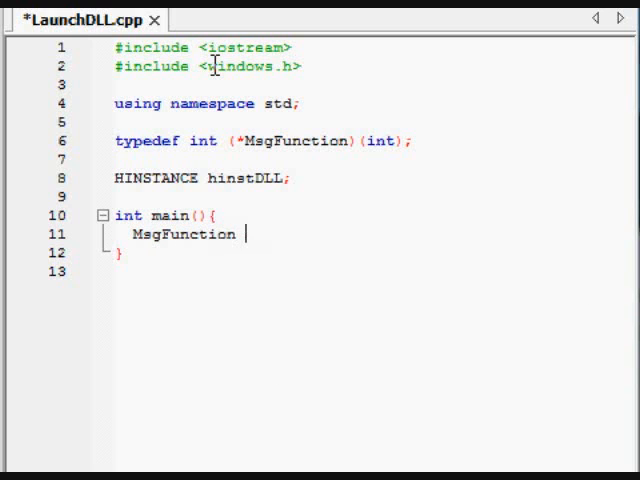
{"action": "type", "text": "MsgBox;"}
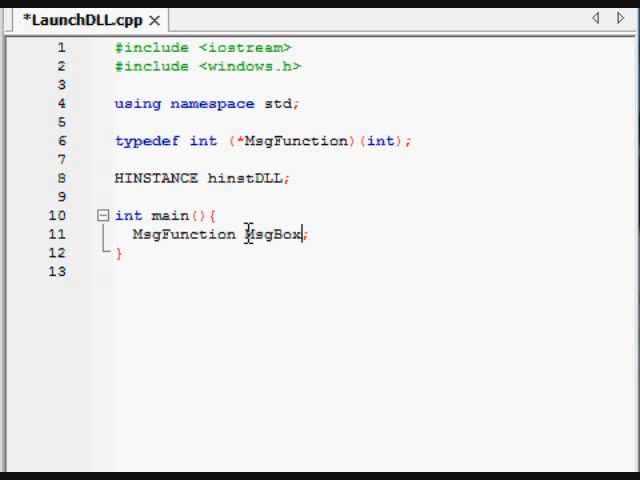
{"action": "double_click", "coordinate": [272, 234]}
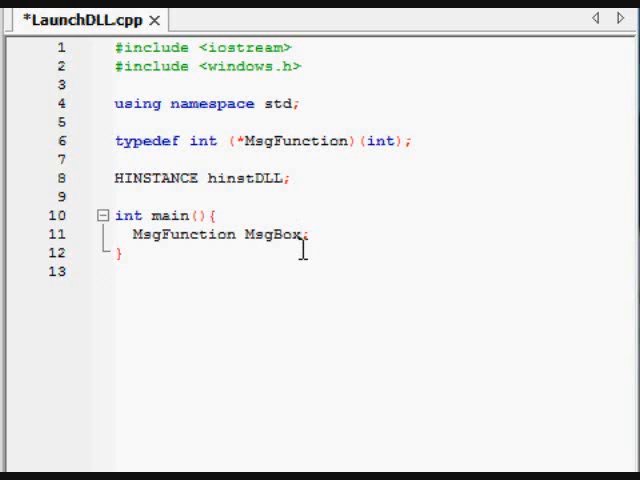
{"action": "mouse_move", "coordinate": [338, 180]}
{"action": "type", "text": "(0"}
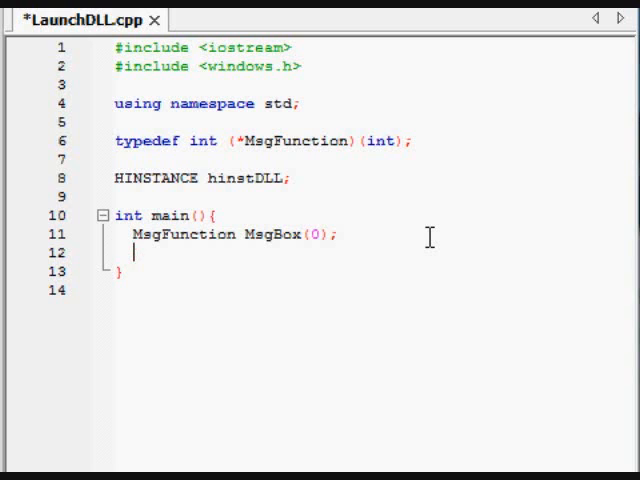
- Assign hinstDLL = LoadLibrary("InfernoDevelopment.dll");
{"action": "type", "text": "hinstDLL = Lo"}
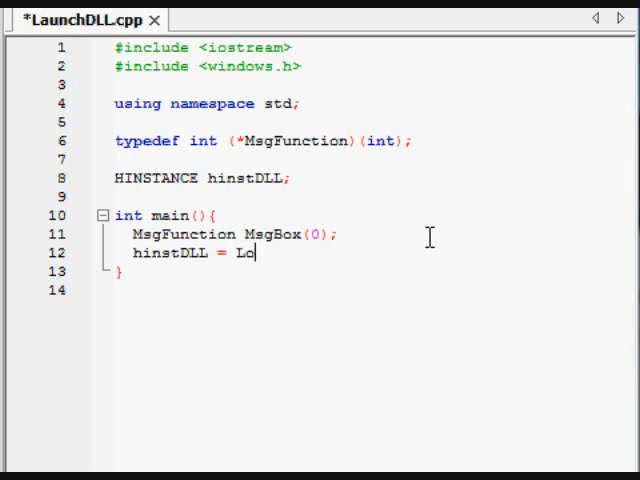
{"action": "type", "text": "adLibrary("}
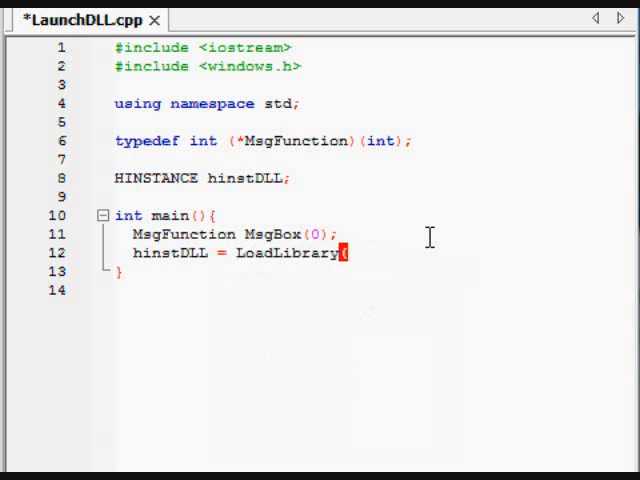
{"action": "type", "text": "(\"I"}
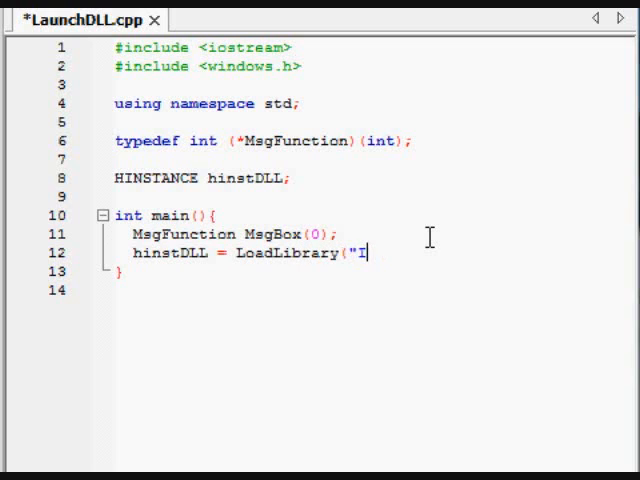
{"action": "type", "text": "nfernod"}
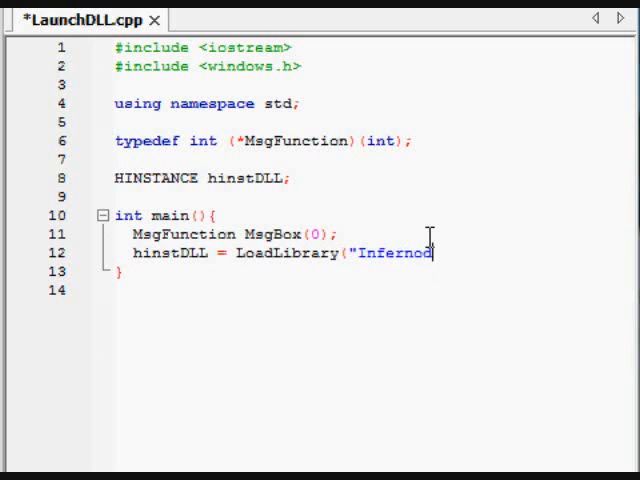
{"action": "type", "text": "Development.dll\");"}
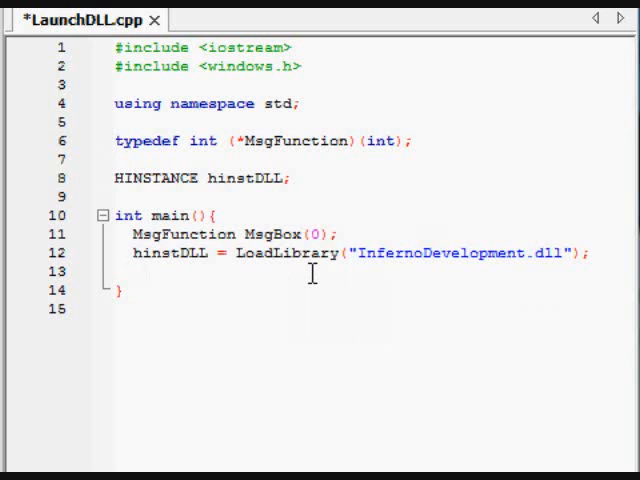
- If hinstDLL != 0, set MsgBox = (MsgFunction)GetProcAddress(hinstDLL, "MsgBox");
{"action": "type", "text": "if"}
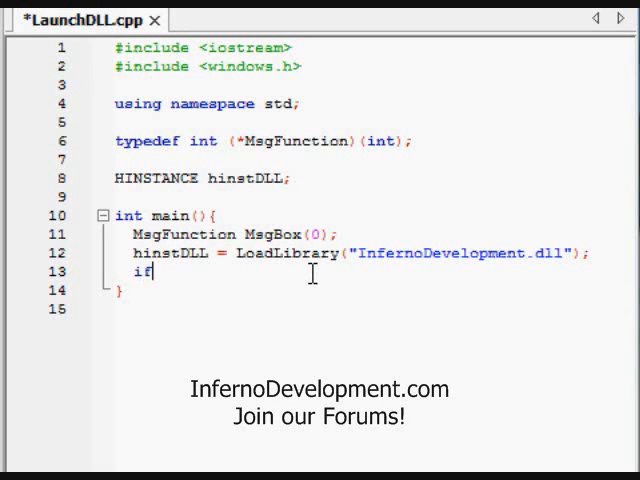
{"action": "type", "text": "(hinst"}
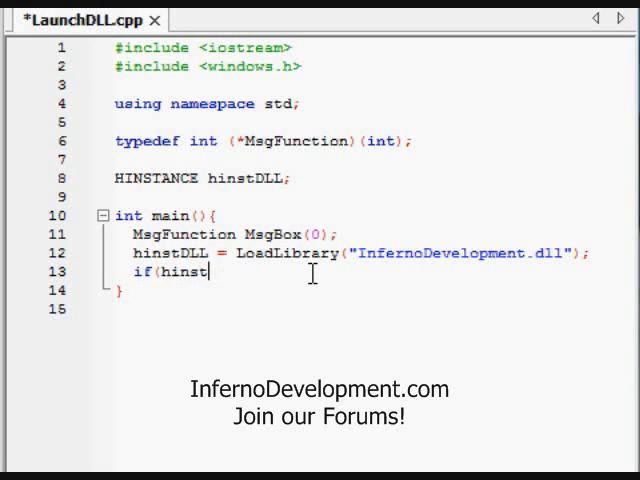
{"action": "type", "text": "DLL != 0)"}
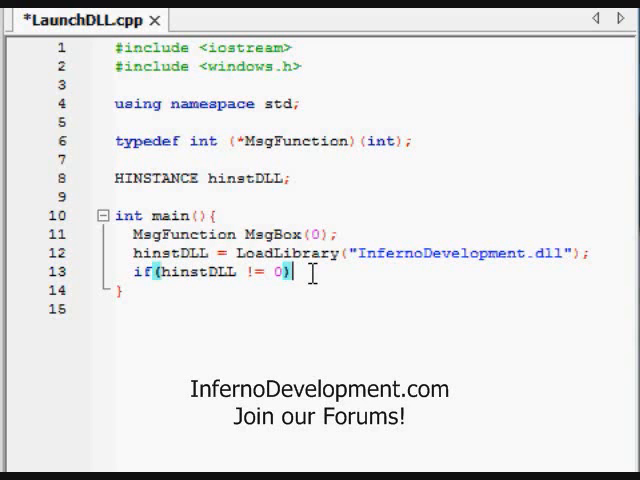
{"action": "type", "text": "{"}
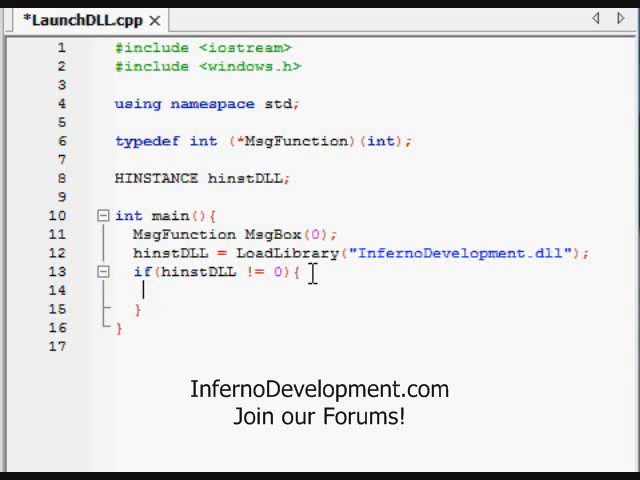
{"action": "type", "text": "Msg"}
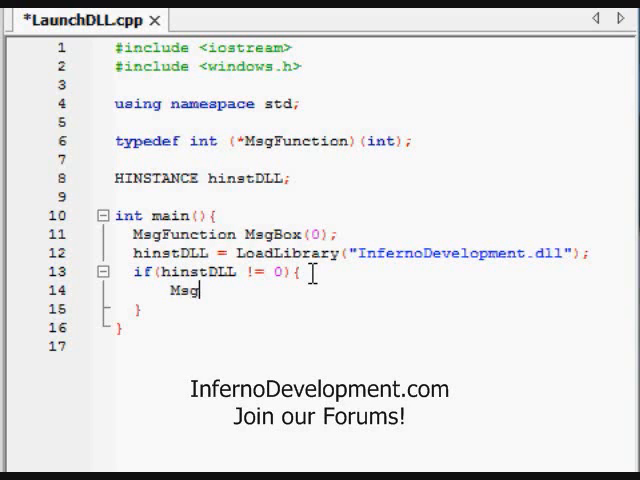
{"action": "type", "text": "Box ="}
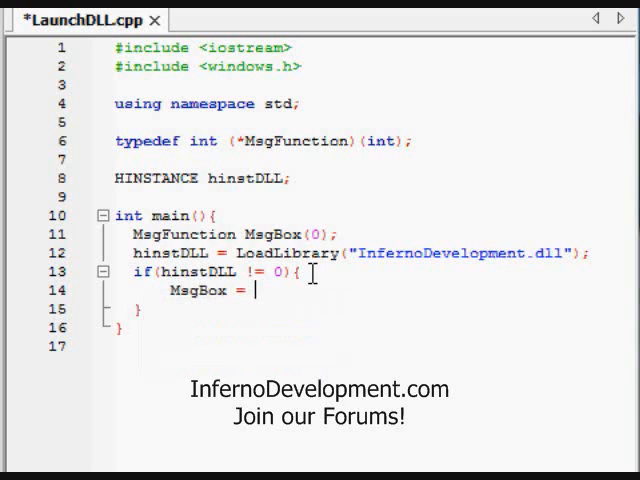
{"action": "type", "text": "(Msg"}
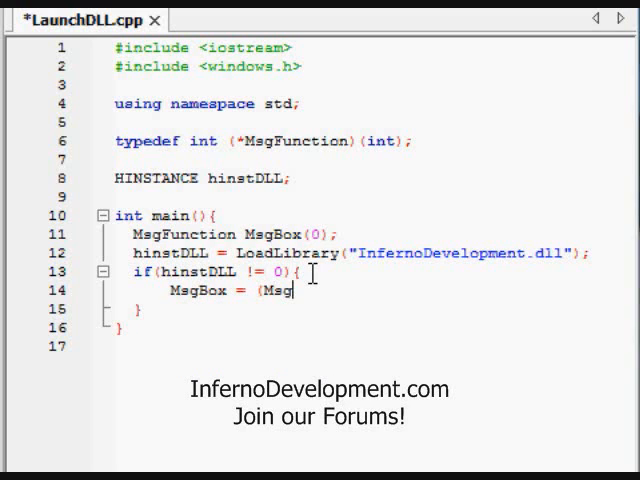
{"action": "type", "text": "Function)"}
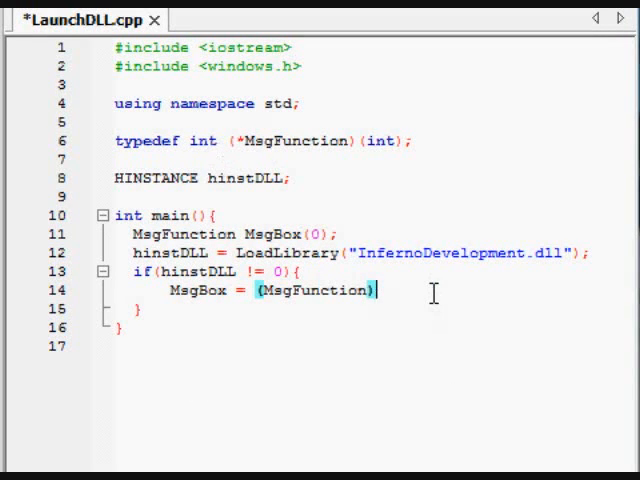
{"action": "type", "text": "GetProcAddress"}
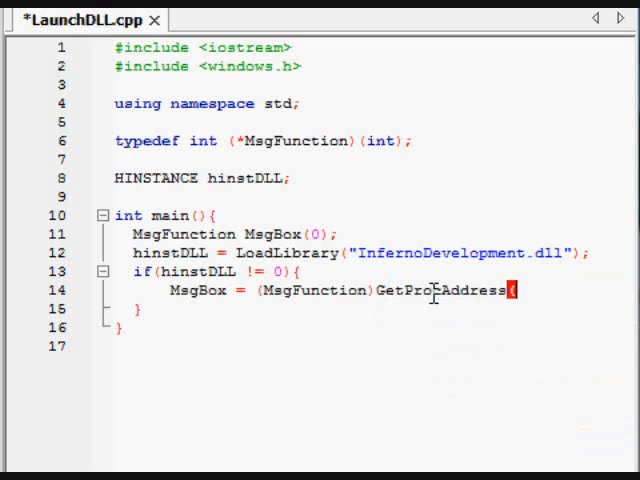
{"action": "type", "text": "(hinstDLL, \"Ms"}
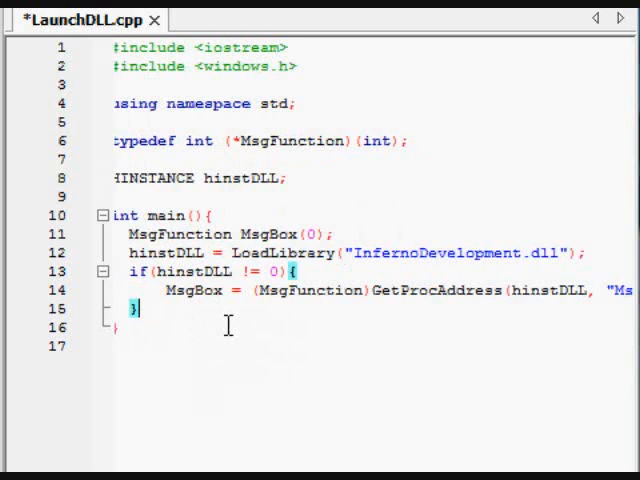
- After the load check, write int x = MsgBox(5); to call the loaded function
{"action": "type", "text": "int"}
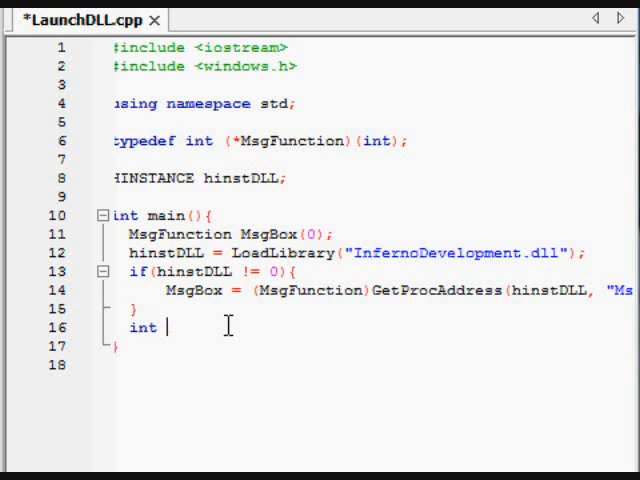
{"action": "type", "text": "x ="}
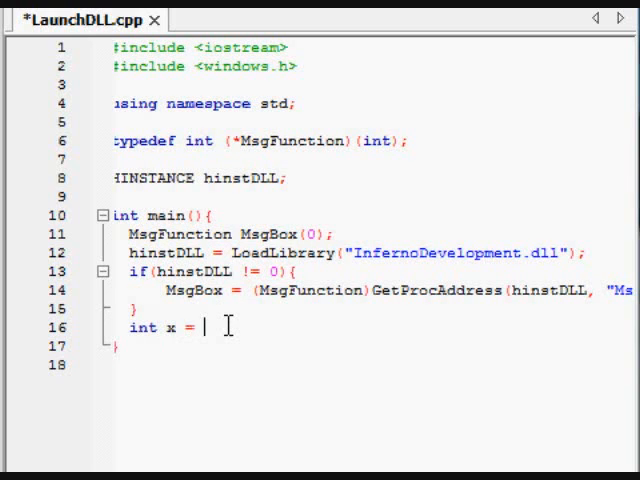
{"action": "type", "text": "MsgBox("}
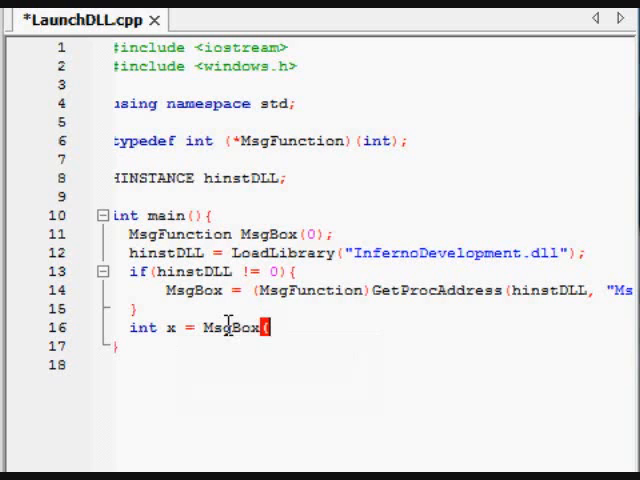
{"action": "type", "text": "5);"}
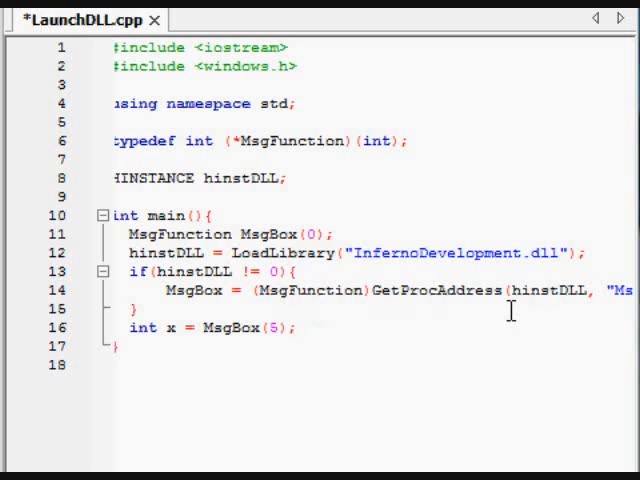
{"action": "mouse_move", "coordinate": [568, 290]}
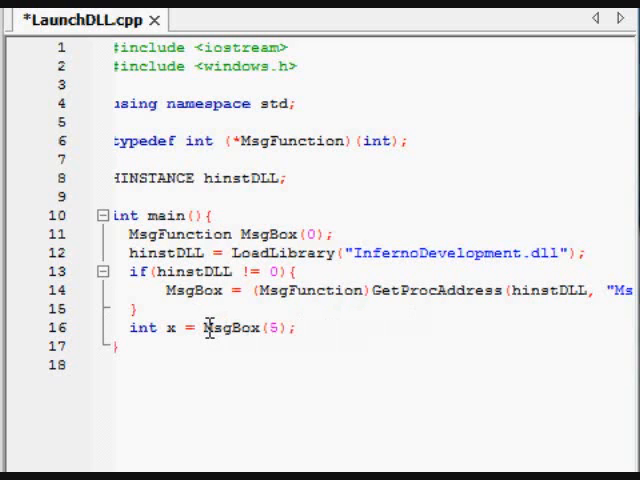
{"action": "double_click", "coordinate": [270, 328]}
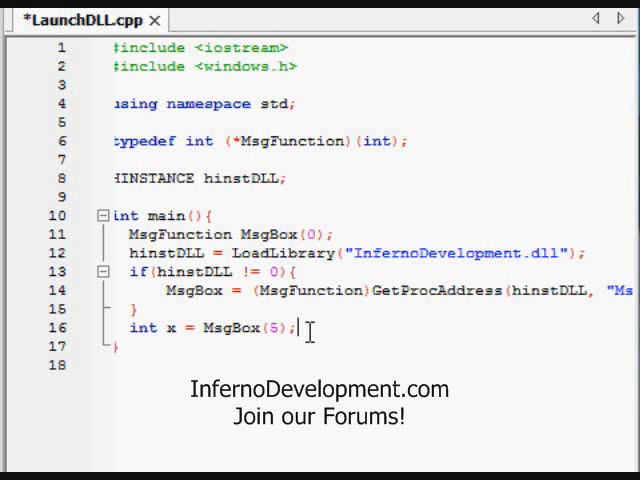
- Add if(x == 5){ cout << "Message displayed!" << endl; } to report success
{"action": "type", "text": "if(x ="}
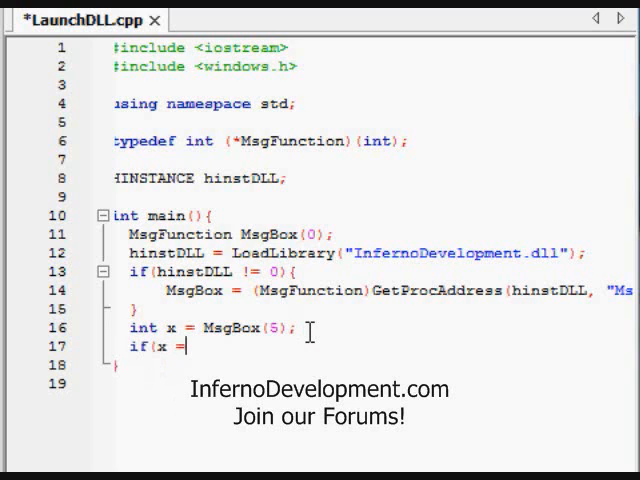
{"action": "type", "text": "= 5){"}
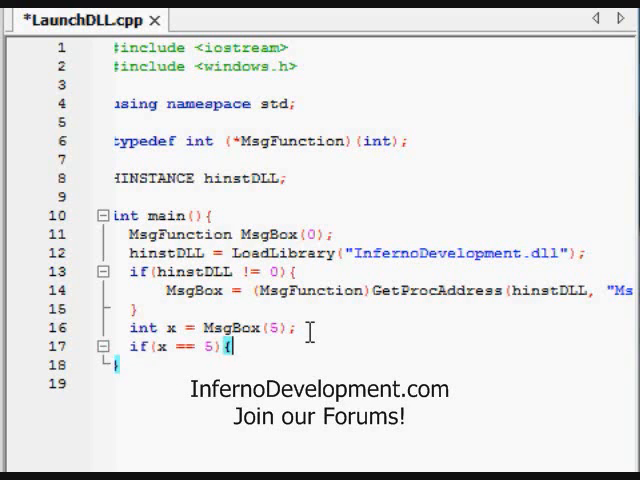
{"action": "key", "text": "Return"}
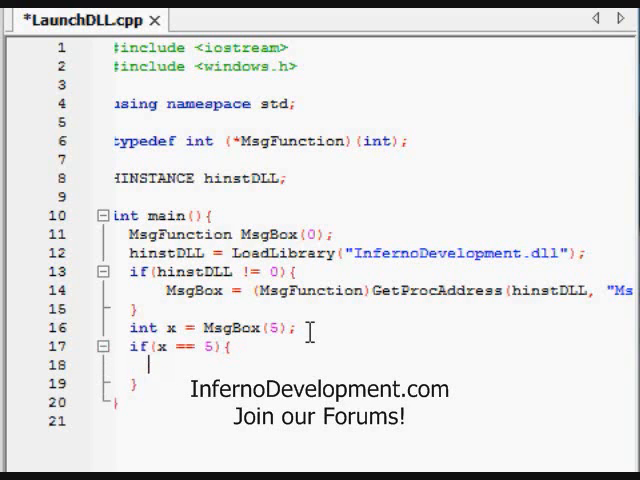
{"action": "type", "text": "cout << \"M"}
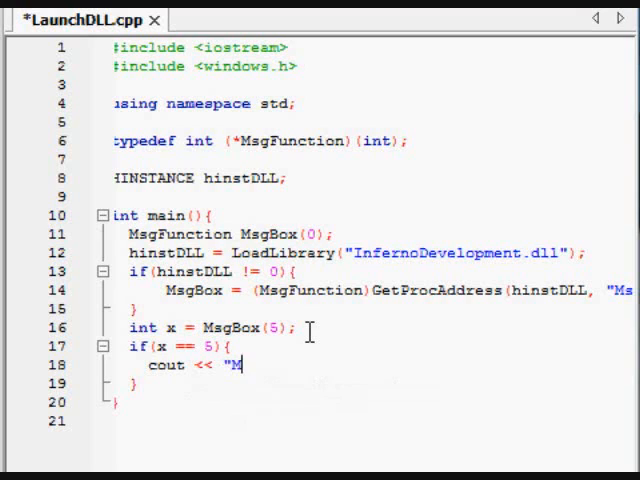
{"action": "type", "text": "essage displayed"}
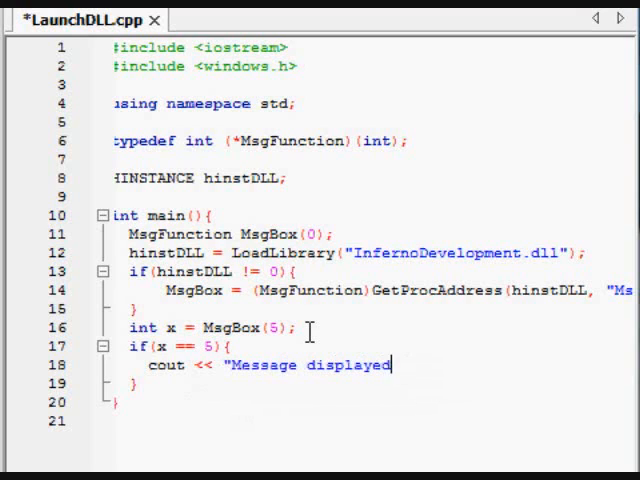
{"action": "type", "text": "!\";"}
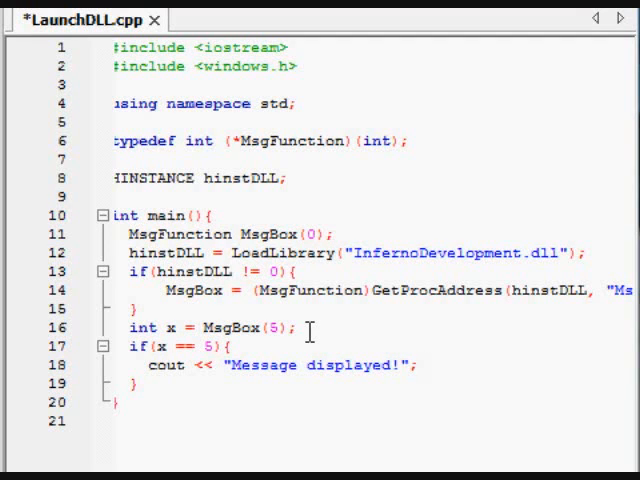
{"action": "type", "text": "<< endl;"}
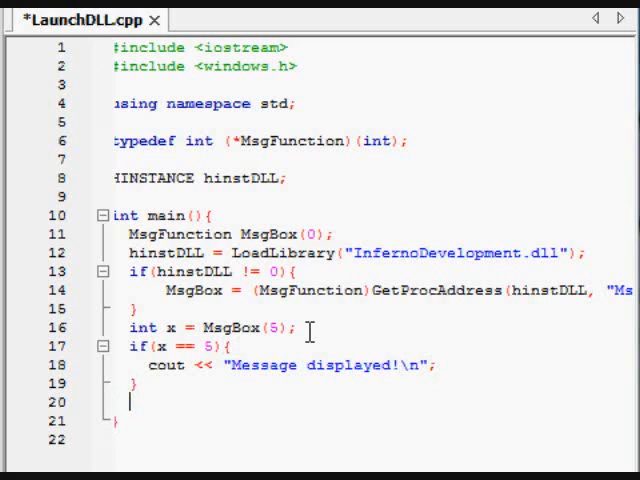
- End main with FreeLibrary(hinstDLL); and return 0;
{"action": "type", "text": "FreeLibrary("}
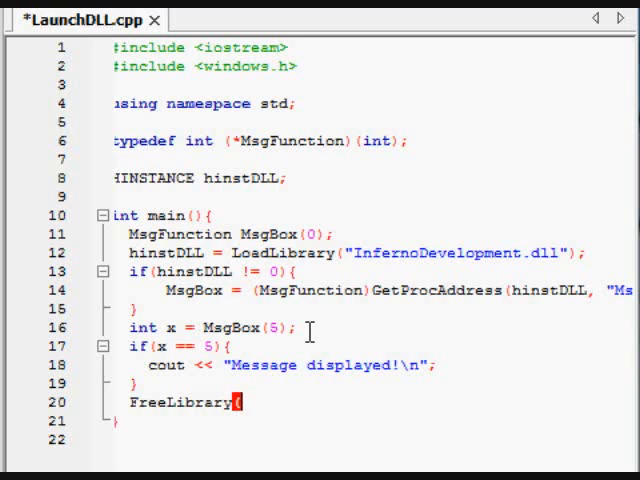
{"action": "type", "text": "(hinstM"}
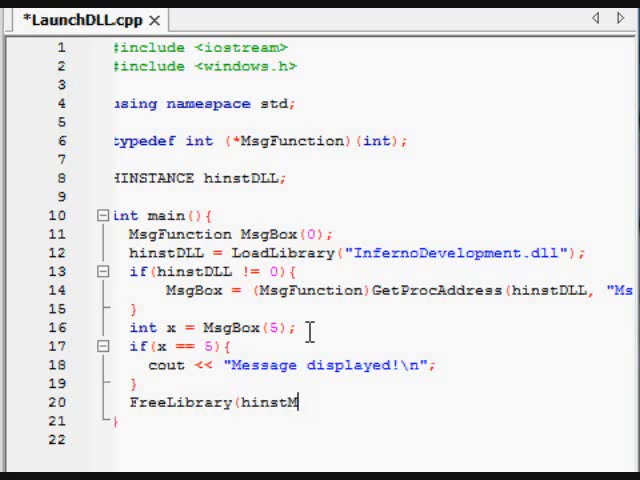
{"action": "type", "text": "DLL);"}
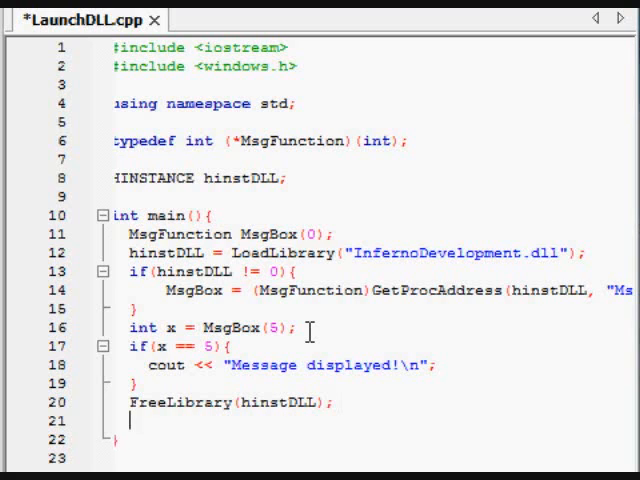
{"action": "type", "text": "ret"}
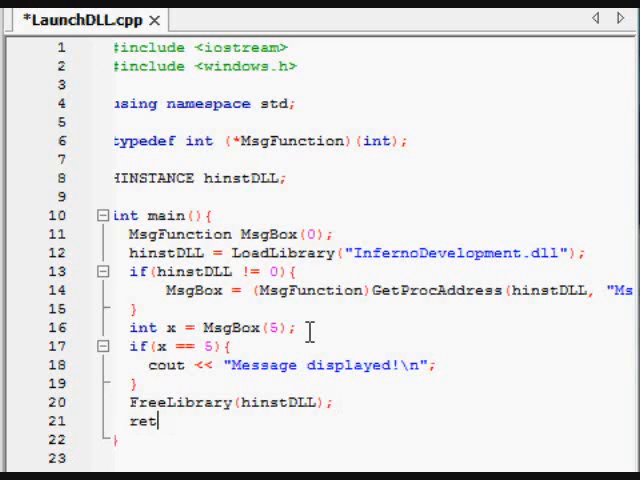
{"action": "type", "text": "urn 0;"}
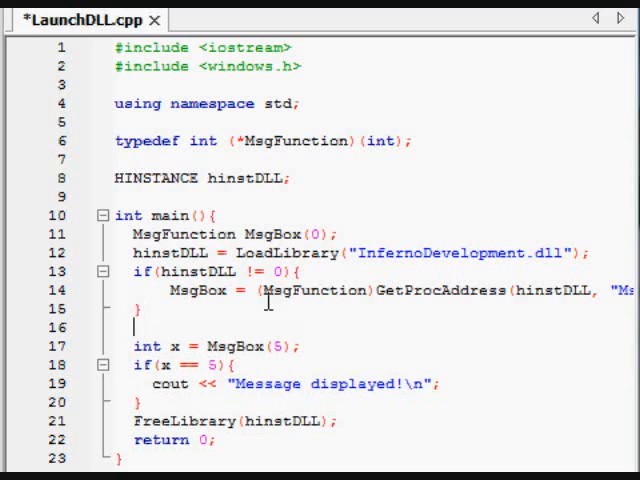
- After GetProcAddress, add if(MsgBox == 0) cout << "MsgBox is NULL";
{"action": "type", "text": "if(MsgBox != 0"}
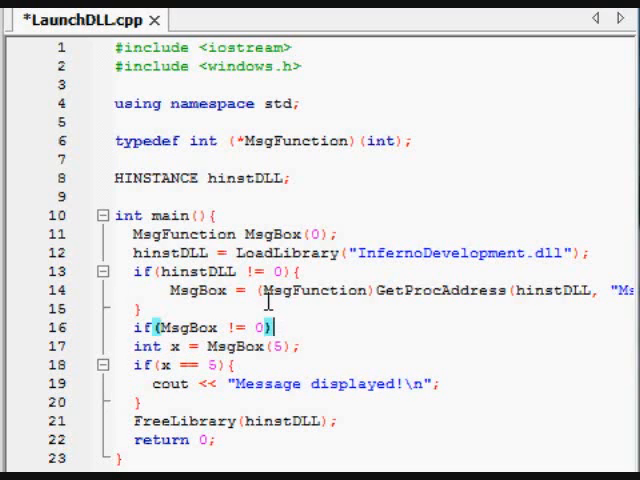
{"action": "type", "text": "=="}
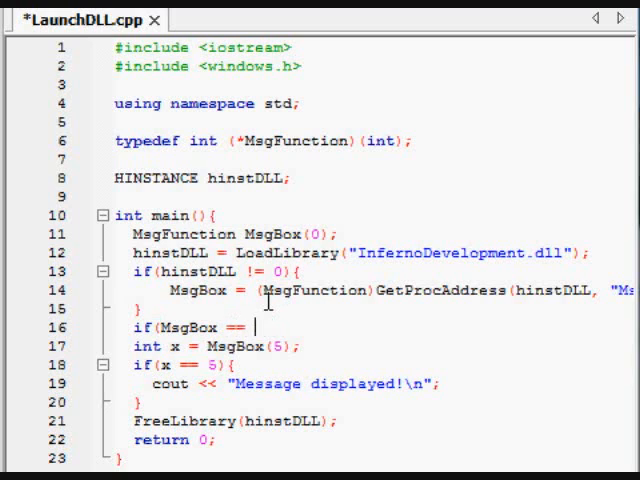
{"action": "type", "text": "0)cout << \""}
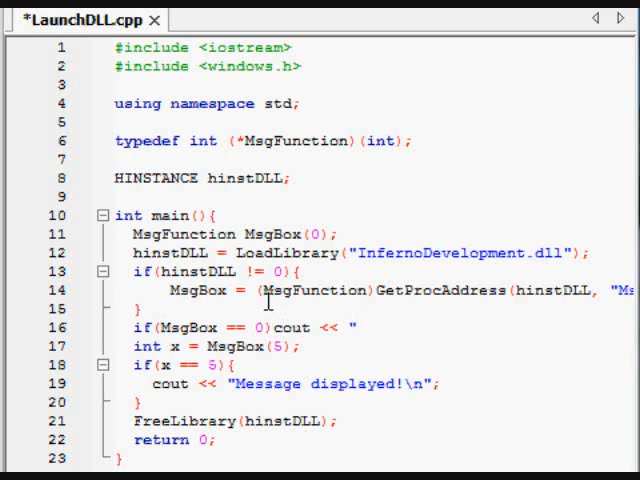
{"action": "type", "text": "MsgBox is N"}
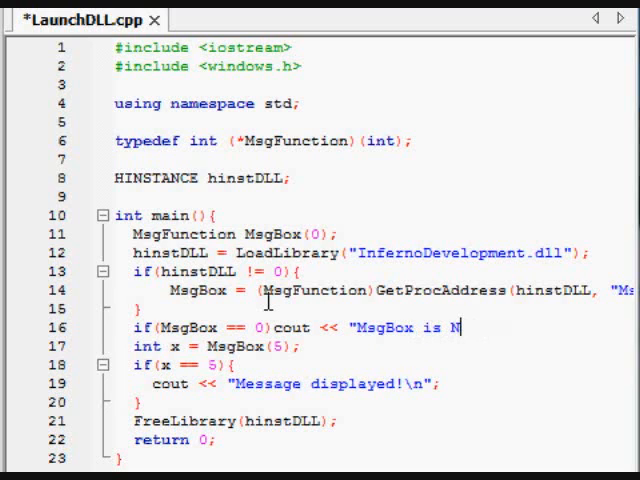
{"action": "type", "text": "ULL\""}
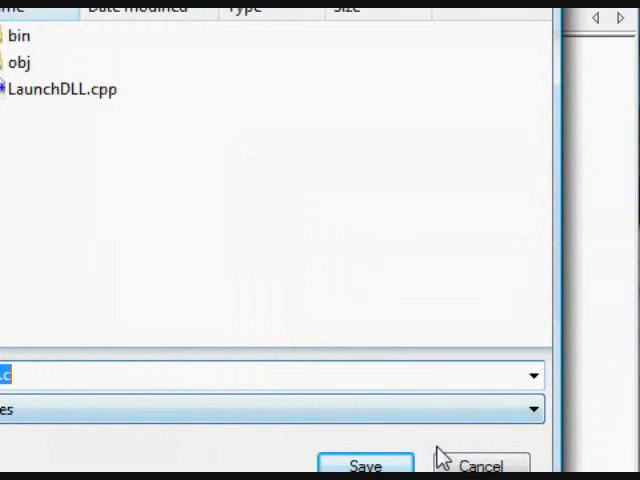
- Save LaunchDLL.cpp and start a new Dynamic Link Library project from the project wizard
{"action": "left_click", "coordinate": [364, 466]}
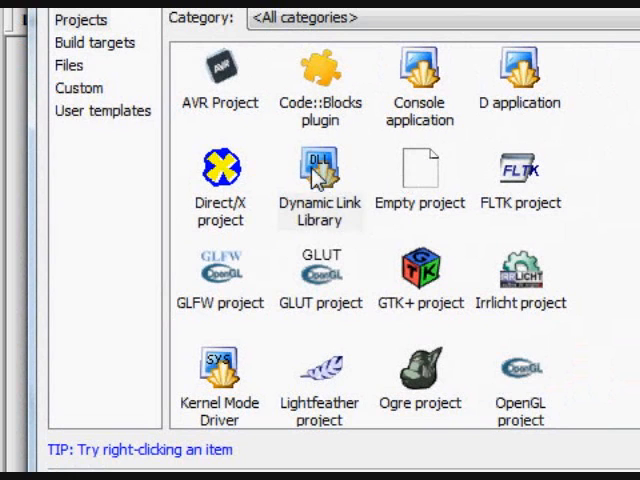
{"action": "left_click", "coordinate": [320, 196]}
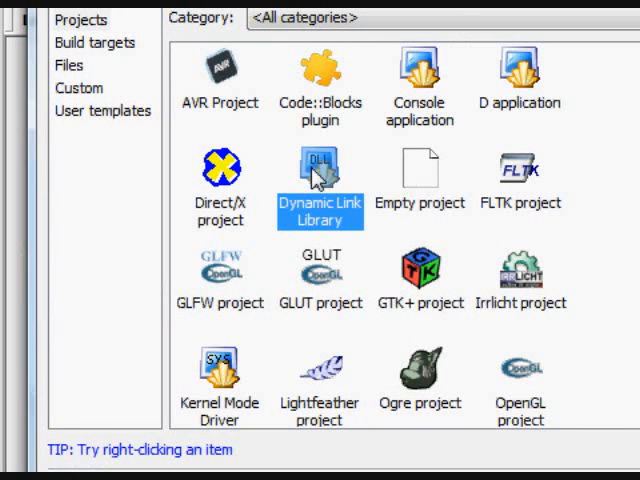
{"action": "double_click", "coordinate": [318, 176]}
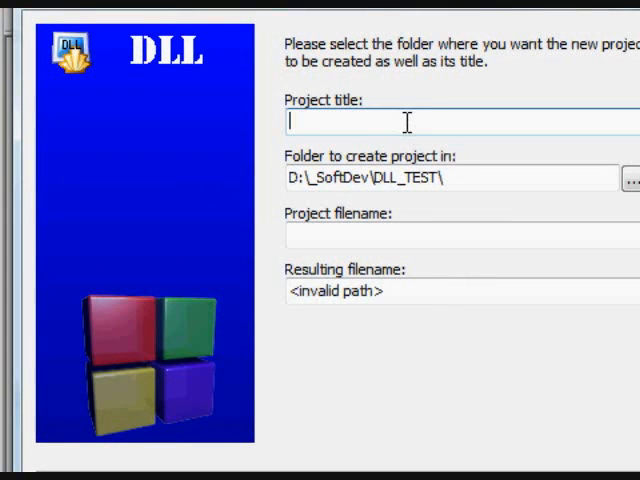
{"action": "type", "text": "DLL_EXPORT __declspec(dllexport"}
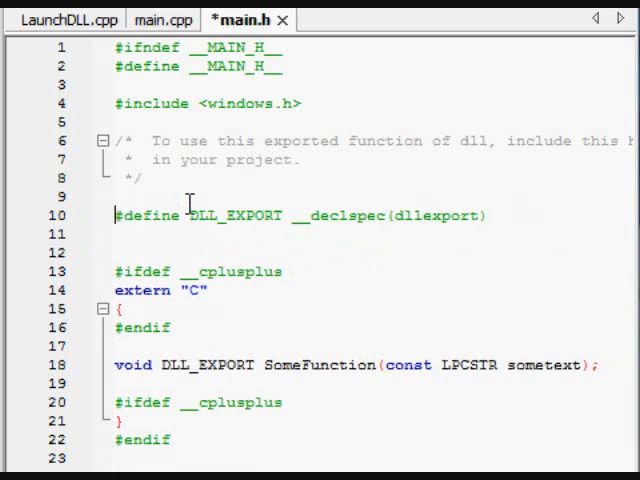
{"action": "mouse_move", "coordinate": [414, 216]}
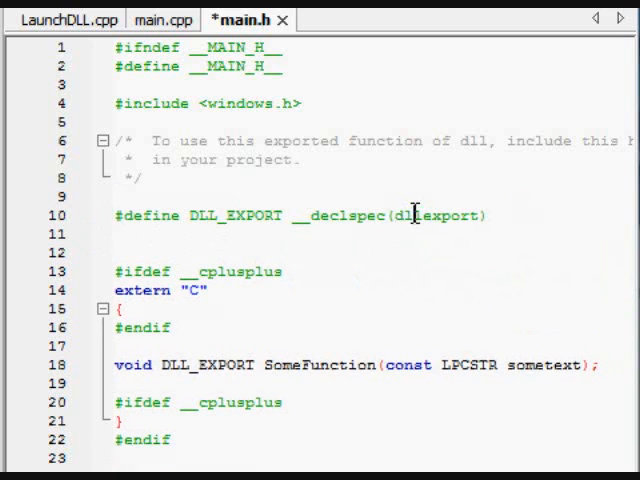
{"action": "mouse_move", "coordinate": [230, 224]}
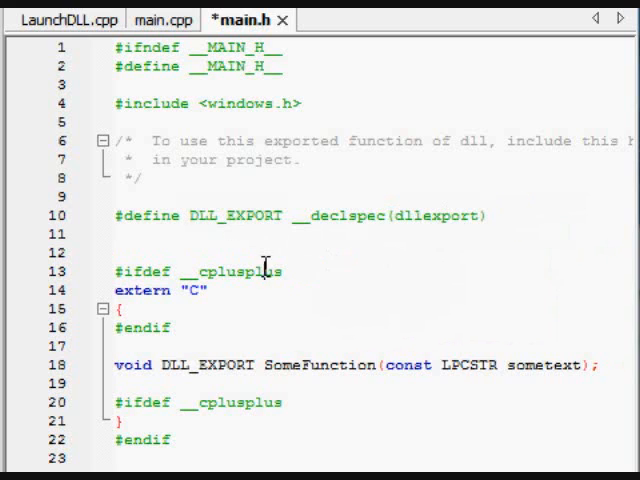
{"action": "mouse_move", "coordinate": [244, 372]}
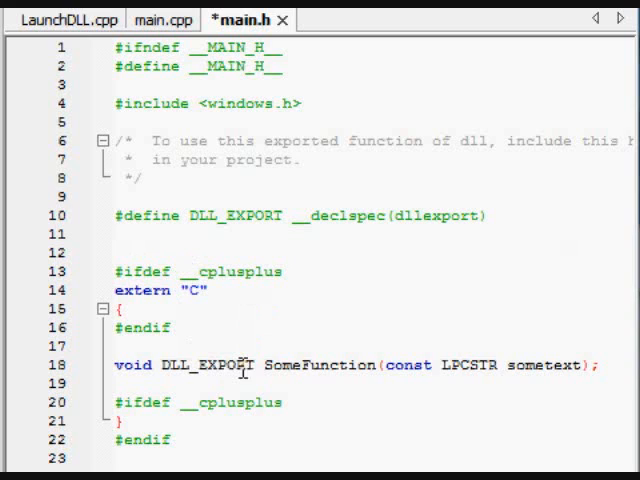
- Change main.h's exported declaration to int DLL_EXPORT MsgBox(int x), save it and go to main.cpp
{"action": "double_click", "coordinate": [316, 364]}
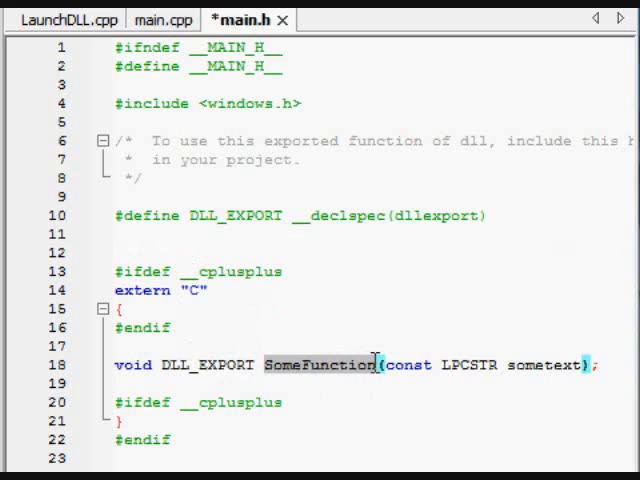
{"action": "type", "text": "MsgBox"}
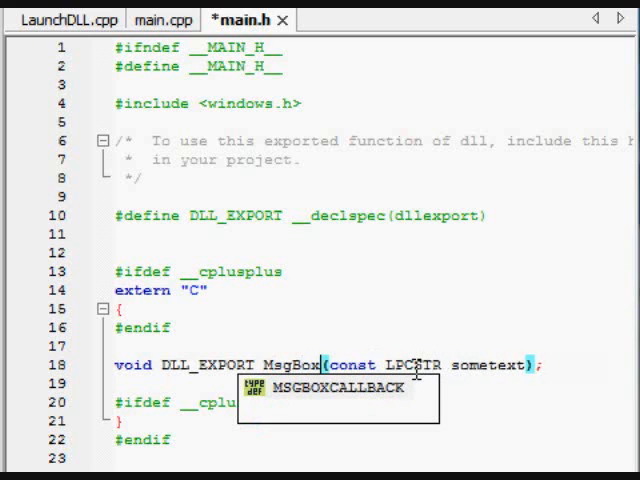
{"action": "mouse_move", "coordinate": [396, 360]}
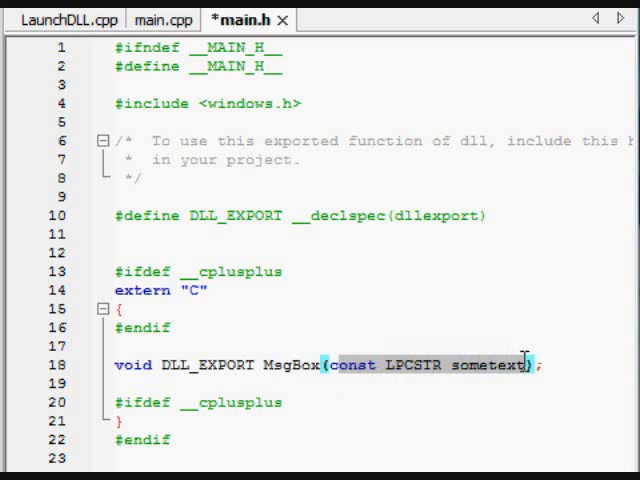
{"action": "type", "text": "int x"}
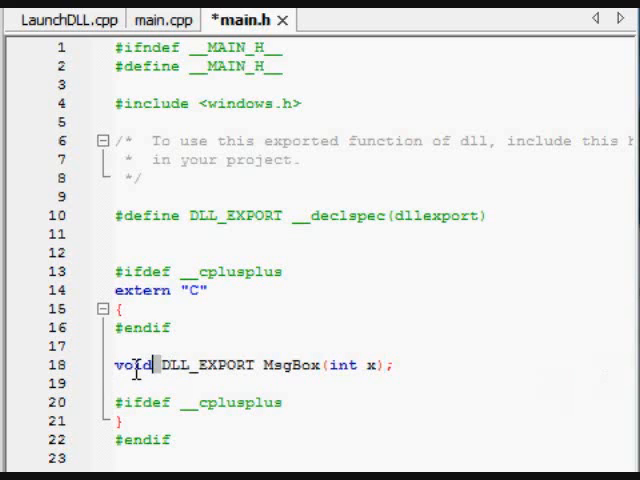
{"action": "type", "text": "int"}
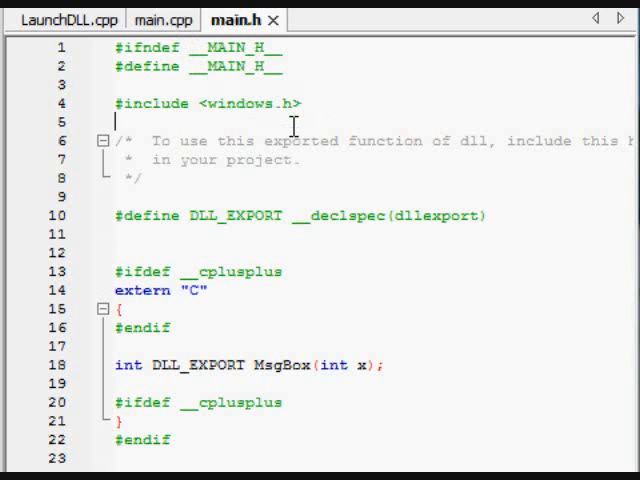
{"action": "left_click", "coordinate": [162, 20]}
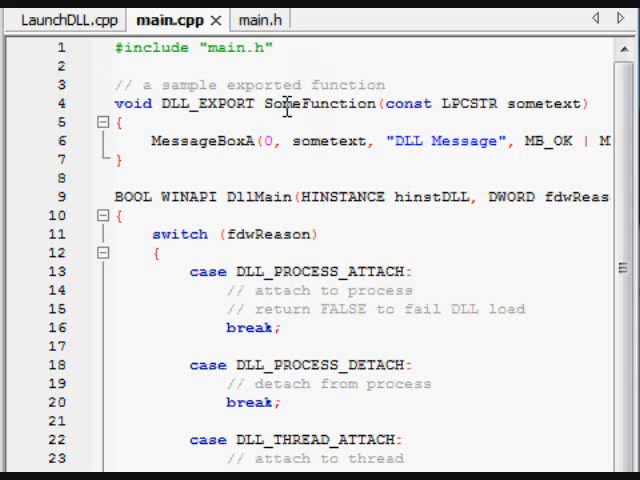
- Change MsgBox to return int, taking int x = 0 and returning x
{"action": "left_click", "coordinate": [160, 104]}
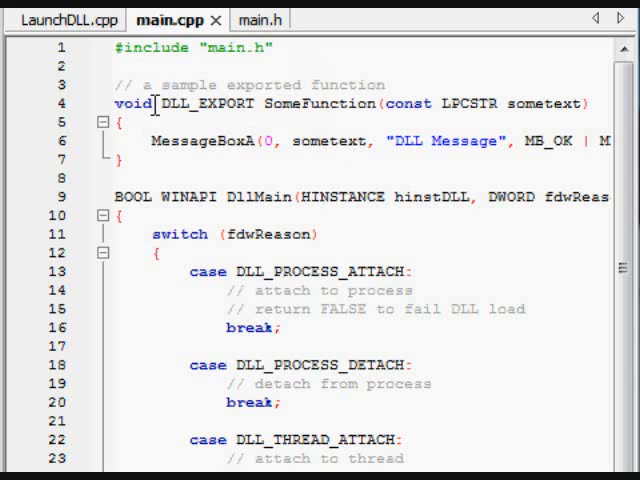
{"action": "type", "text": "int"}
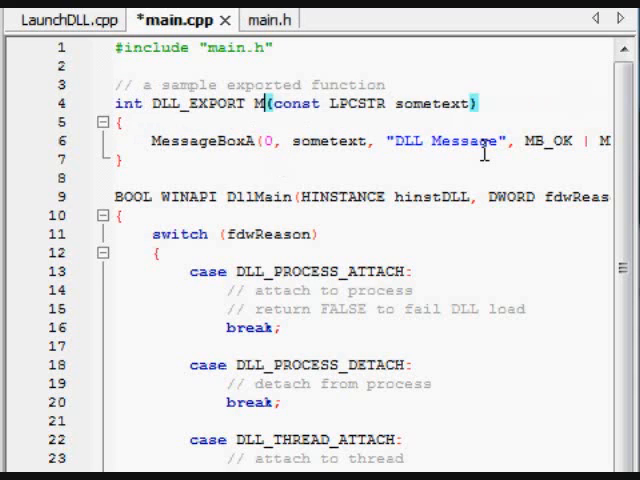
{"action": "type", "text": "sgBox"}
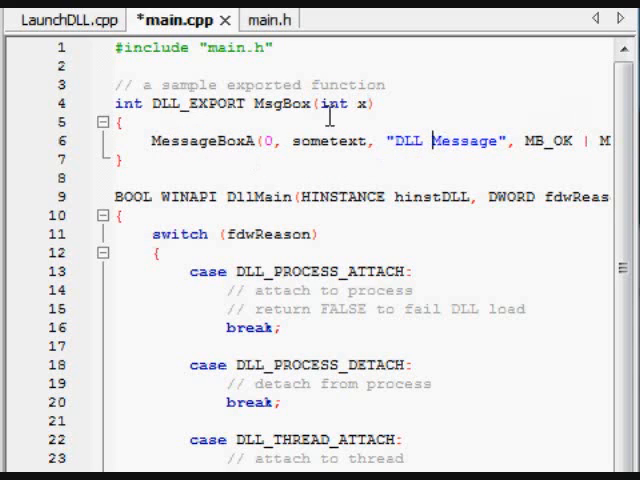
{"action": "type", "text": "= 0"}
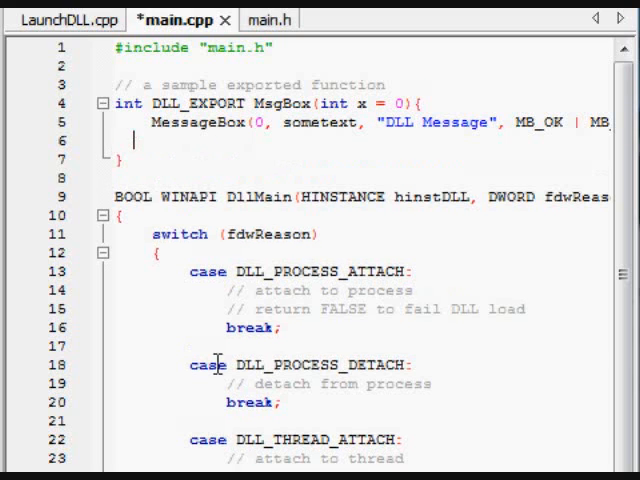
{"action": "type", "text": "re"}
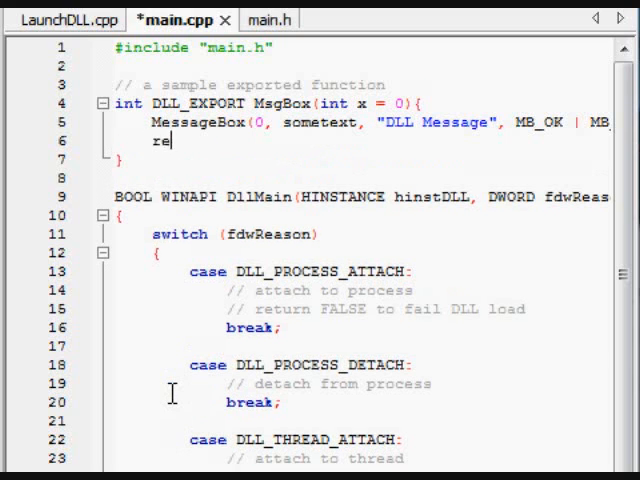
{"action": "type", "text": "turn x;"}
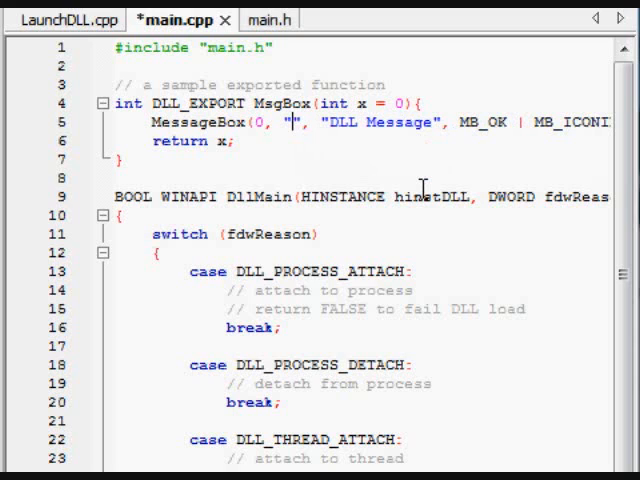
- Set the MessageBox text argument to "Join us at Inferno Dev!"
{"action": "type", "text": "Nice"}
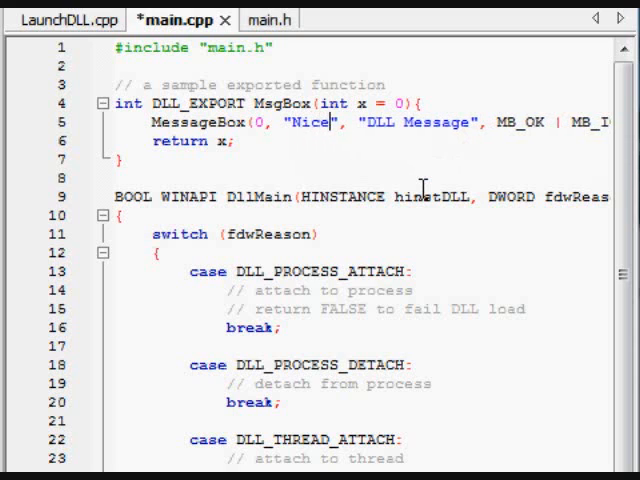
{"action": "type", "text": "Tex"}
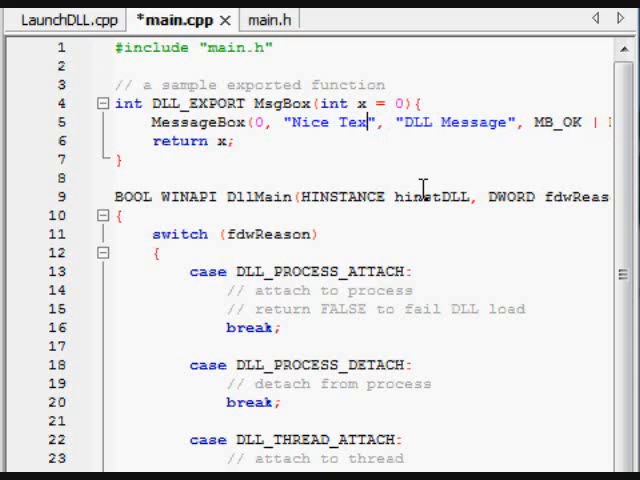
{"action": "type", "text": "Join us"}
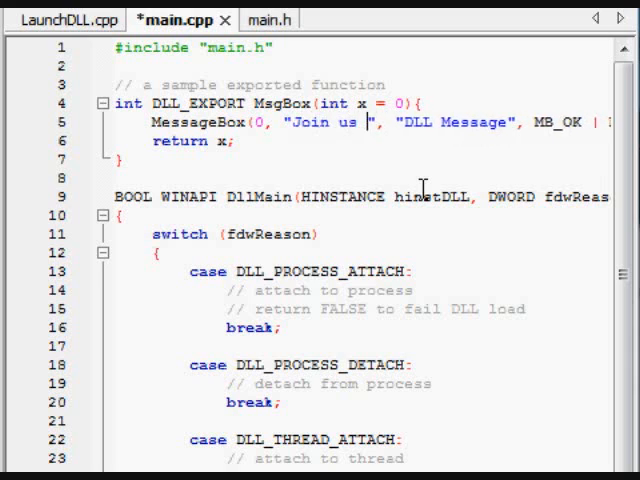
{"action": "type", "text": "at Inferno"}
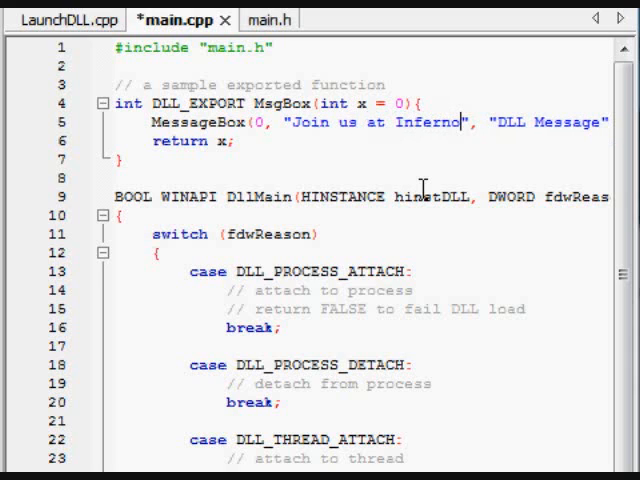
{"action": "type", "text": "Dev!"}
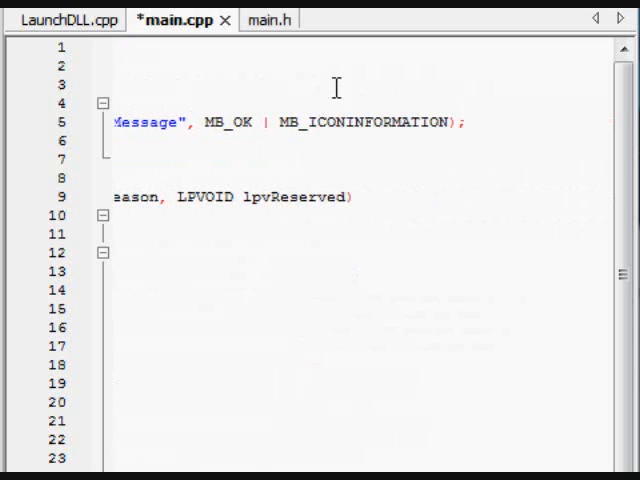
- Review the MB_OK message box flags and DllMain, then save main.cpp
{"action": "double_click", "coordinate": [360, 122]}
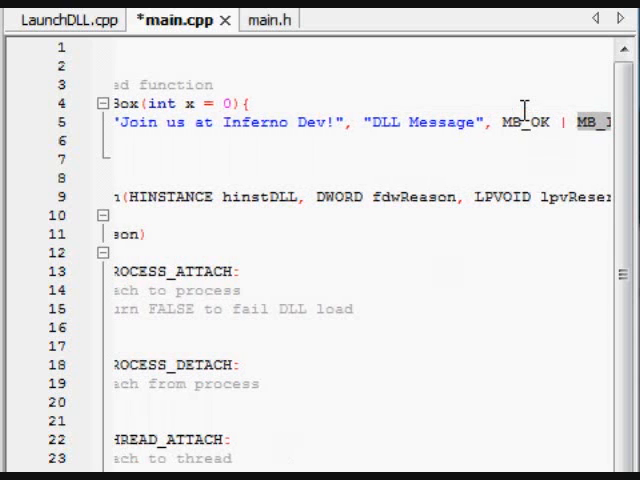
{"action": "double_click", "coordinate": [524, 122]}
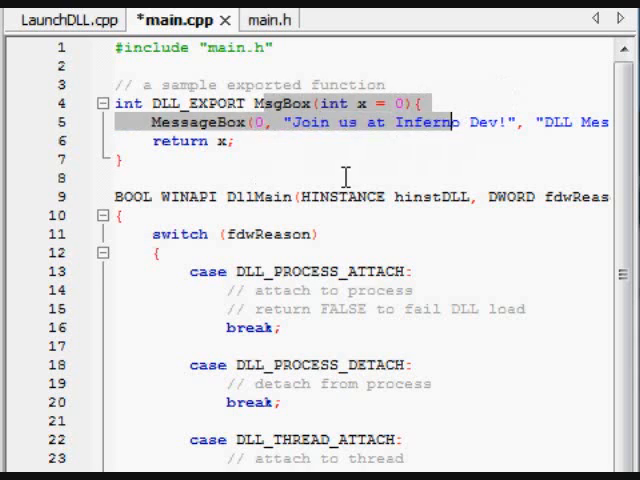
{"action": "scroll", "scroll_direction": "down", "scroll_amount": 3}
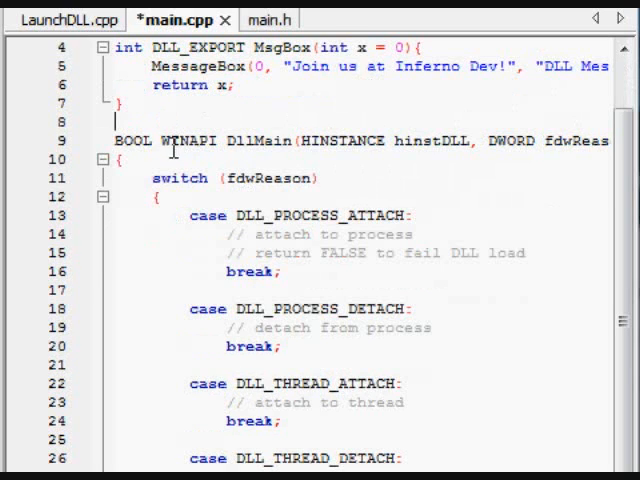
{"action": "scroll", "scroll_direction": "down", "scroll_amount": 3}
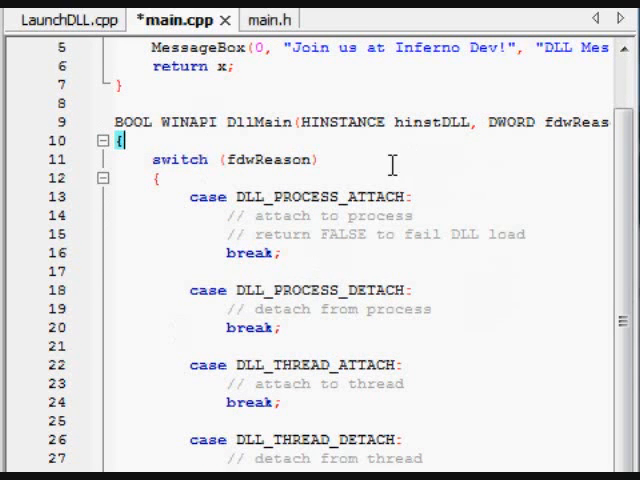
{"action": "scroll", "scroll_direction": "up", "scroll_amount": 3}
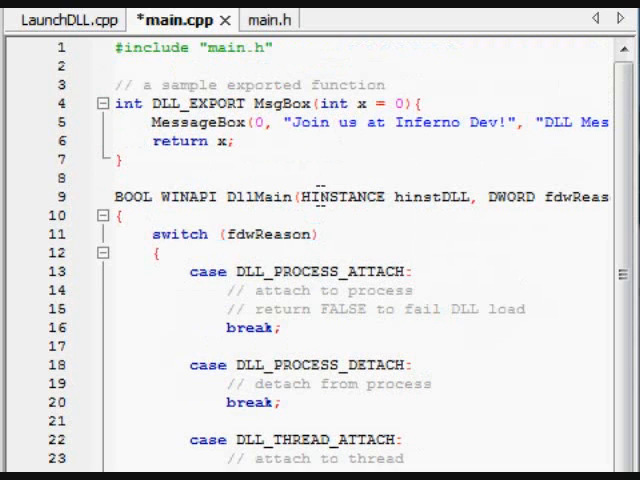
{"action": "scroll", "scroll_direction": "down", "scroll_amount": 3}
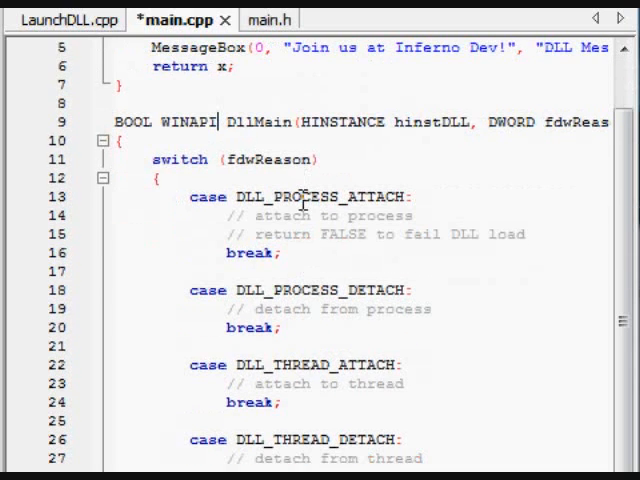
{"action": "scroll", "scroll_direction": "up", "scroll_amount": 3}
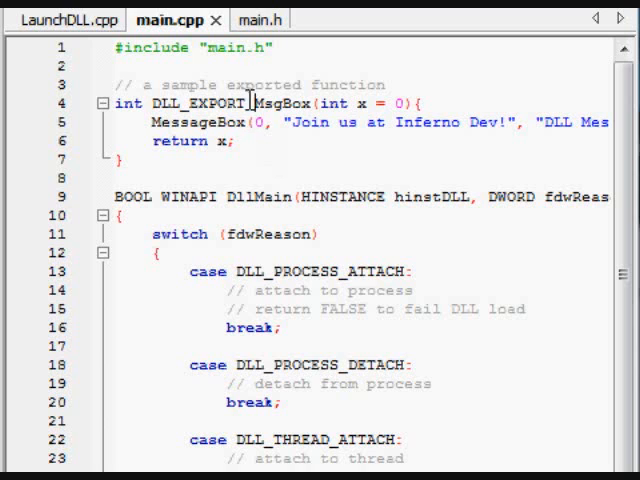
{"action": "scroll", "scroll_direction": "down", "scroll_amount": 3}
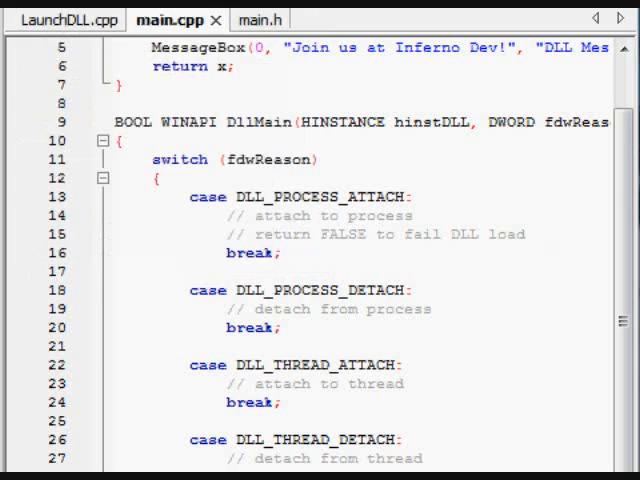
- Build the Release DLL producing DLL.dll with 0 errors, then return to LaunchDLL.cpp
{"action": "left_click", "coordinate": [236, 66]}
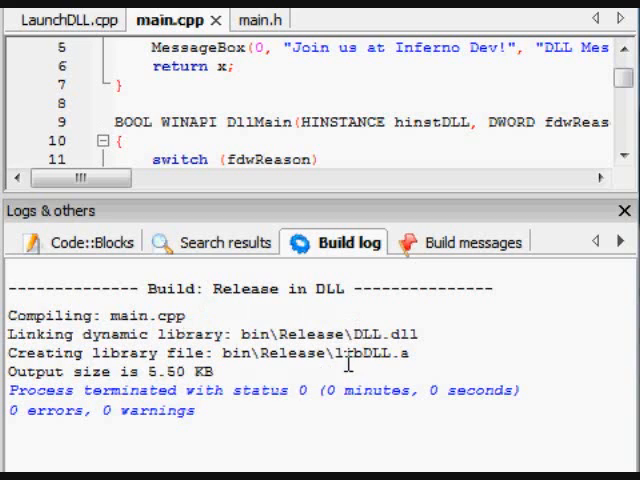
{"action": "double_click", "coordinate": [372, 334]}
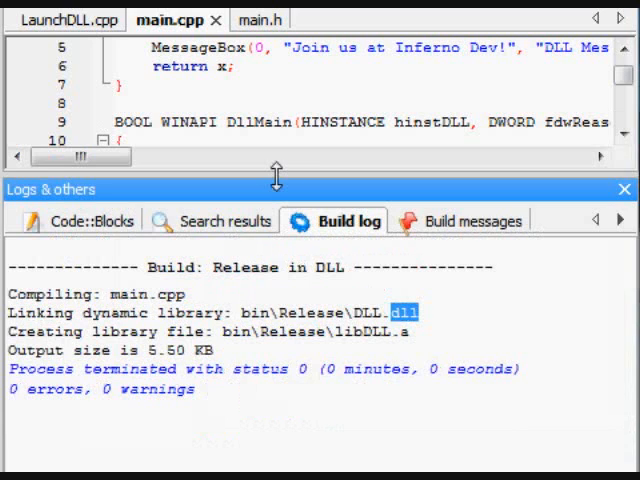
{"action": "left_click_drag", "start_coordinate": [276, 176], "coordinate": [296, 456]}
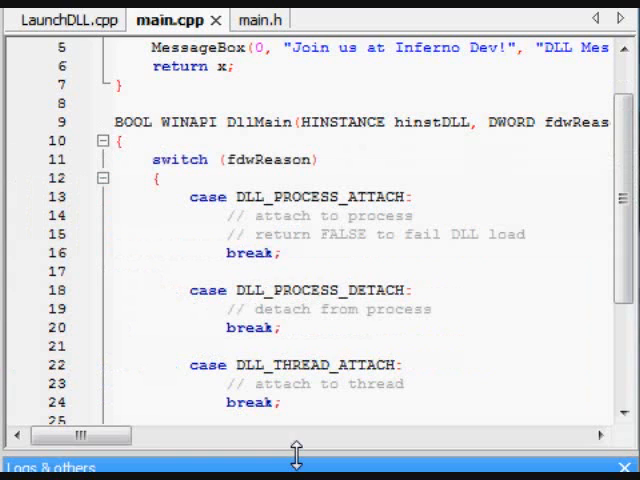
{"action": "scroll", "scroll_direction": "up", "scroll_amount": 3}
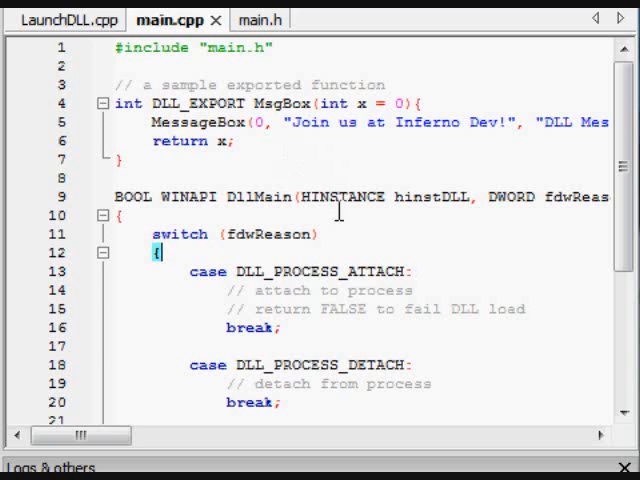
{"action": "left_click", "coordinate": [68, 20]}
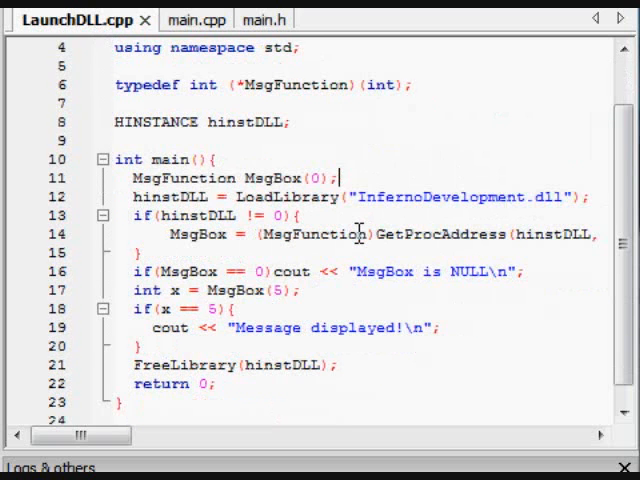
- Rename the built DLL.dll in the DLL project's bin folder to InfernoDevelopment.dll
{"action": "double_click", "coordinate": [440, 196]}
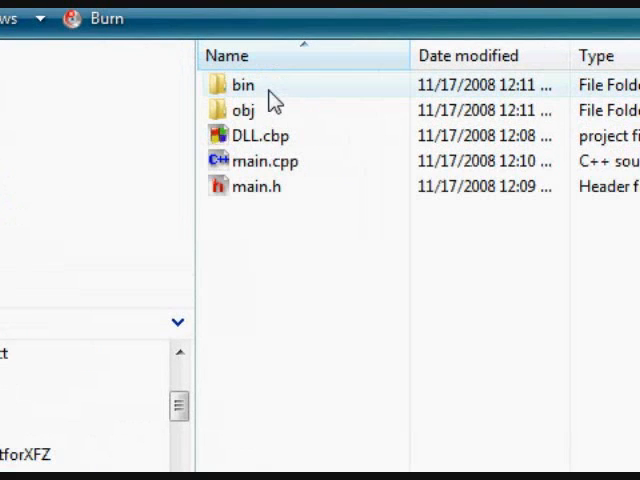
{"action": "double_click", "coordinate": [242, 84]}
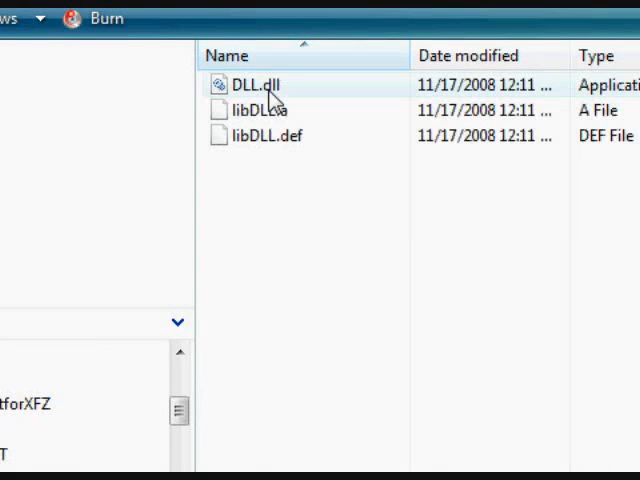
{"action": "right_click", "coordinate": [256, 84]}
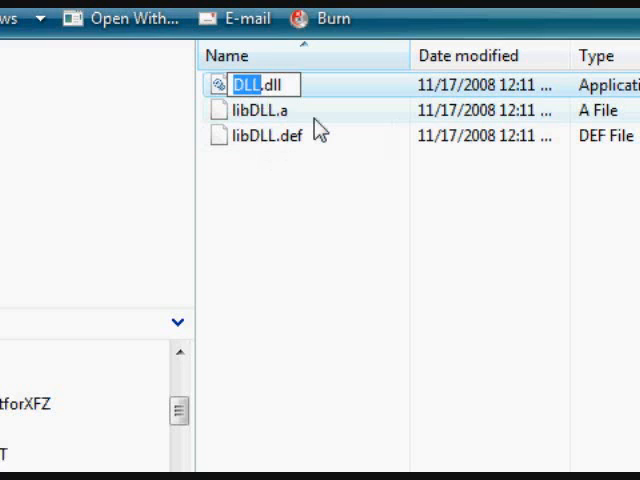
{"action": "type", "text": "InfernoDevelop"}
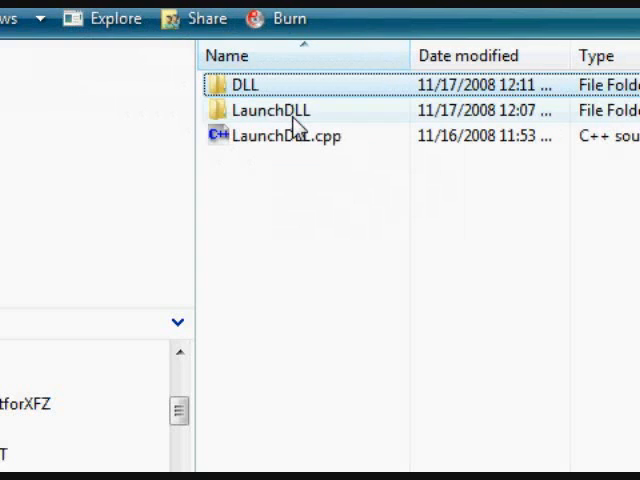
- Open the LaunchDLL project's bin output folder
{"action": "double_click", "coordinate": [270, 110]}
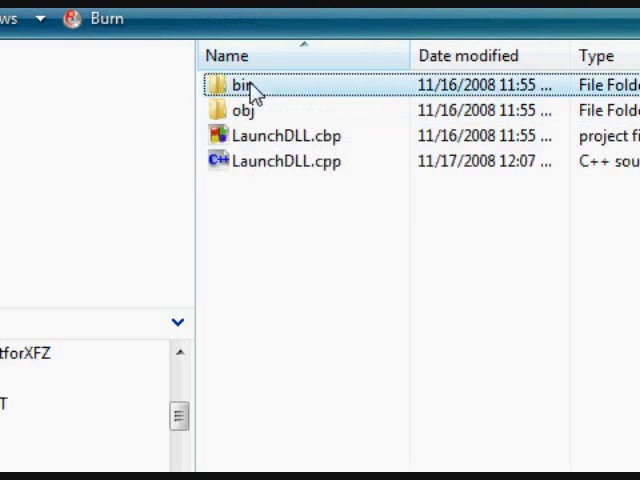
{"action": "double_click", "coordinate": [238, 84]}
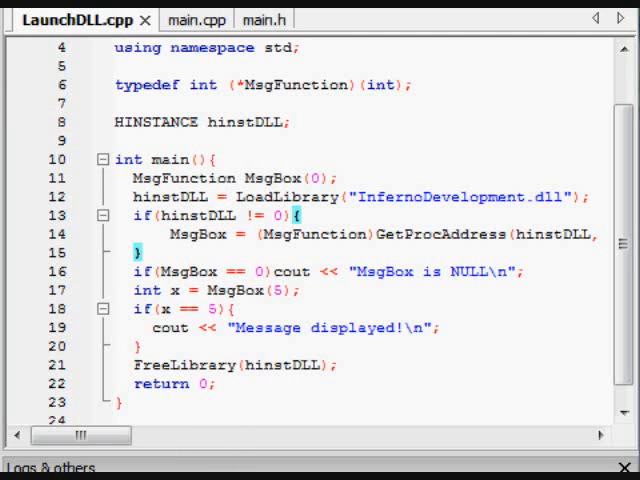
{"action": "scroll", "scroll_direction": "up", "scroll_amount": 3}
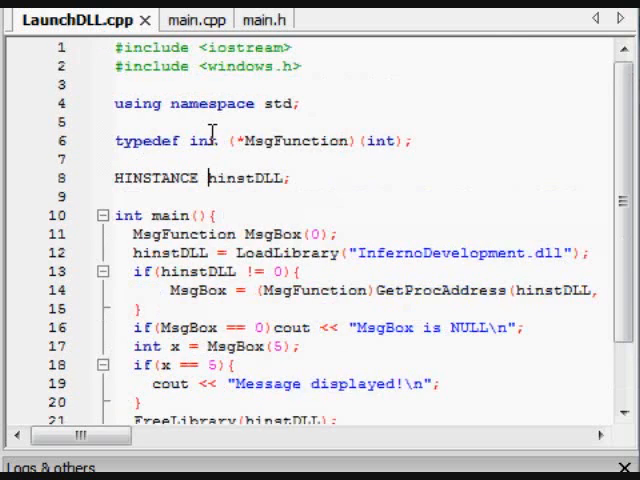
{"action": "scroll", "scroll_direction": "down", "scroll_amount": 3}
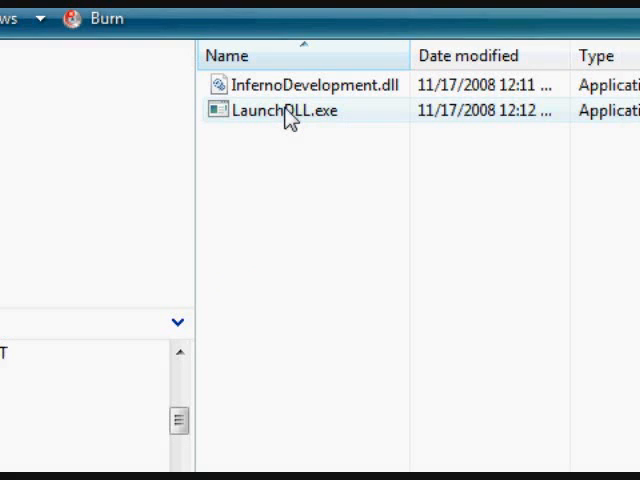
{"action": "double_click", "coordinate": [284, 110]}
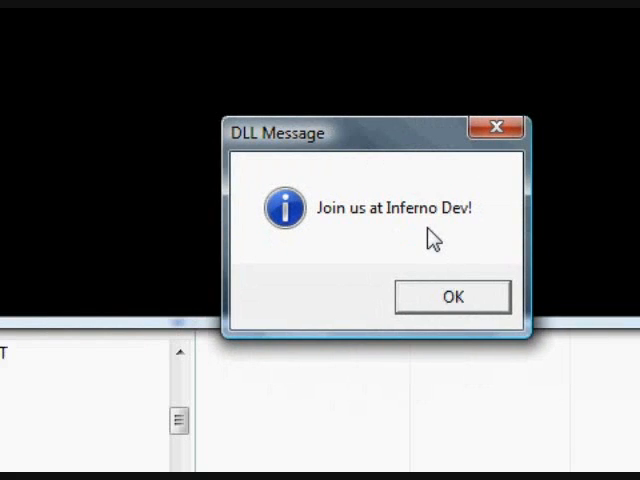
{"action": "mouse_move", "coordinate": [456, 296]}
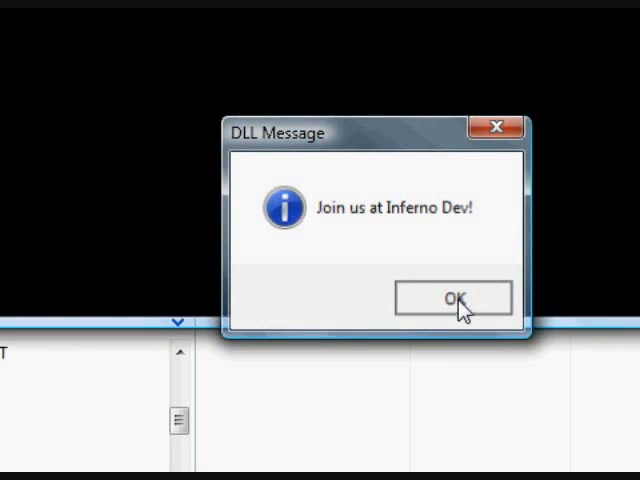
{"action": "left_click", "coordinate": [454, 298]}
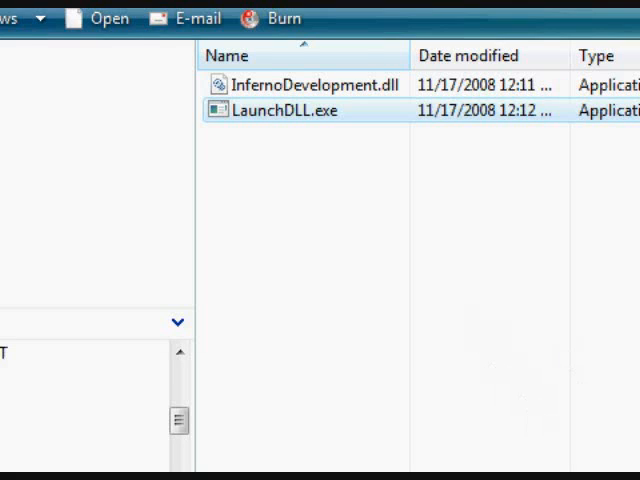